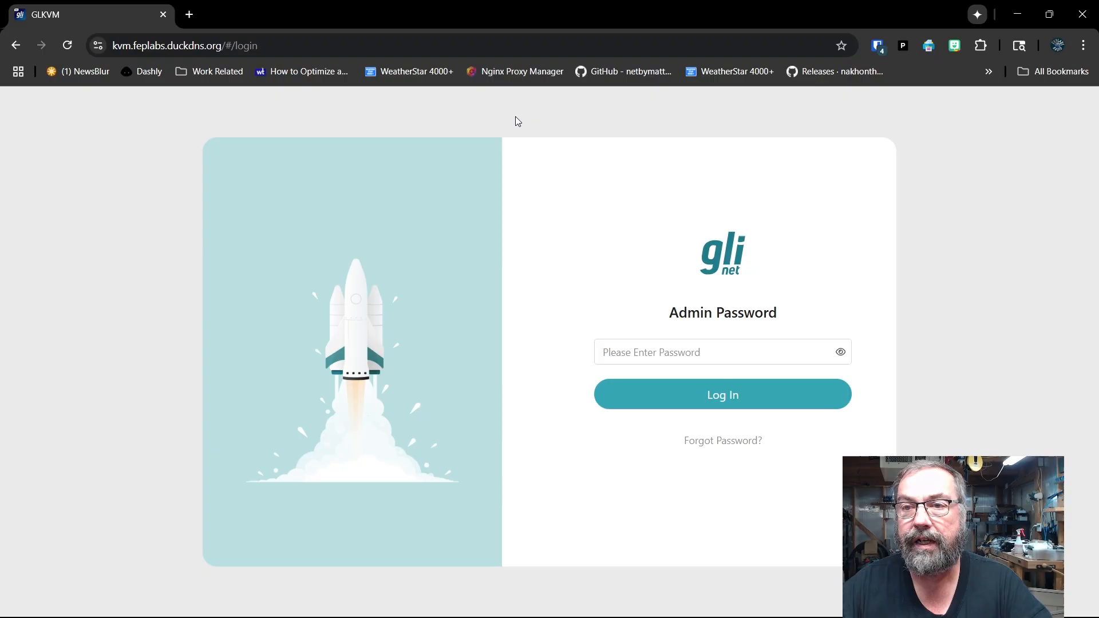
mouse_move(510, 128)
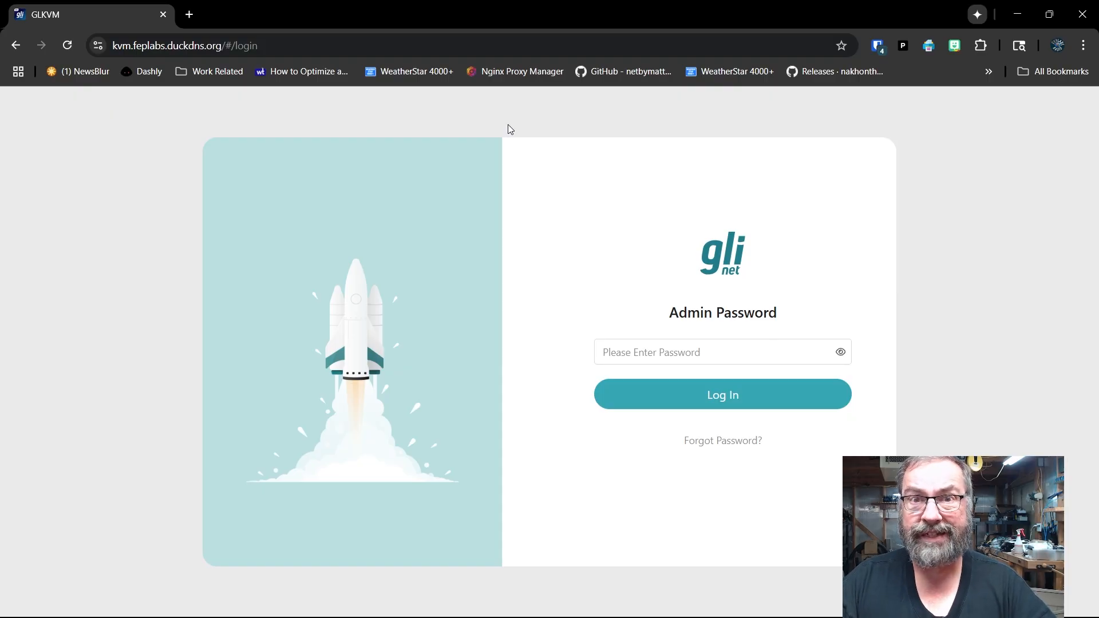
mouse_move(538, 135)
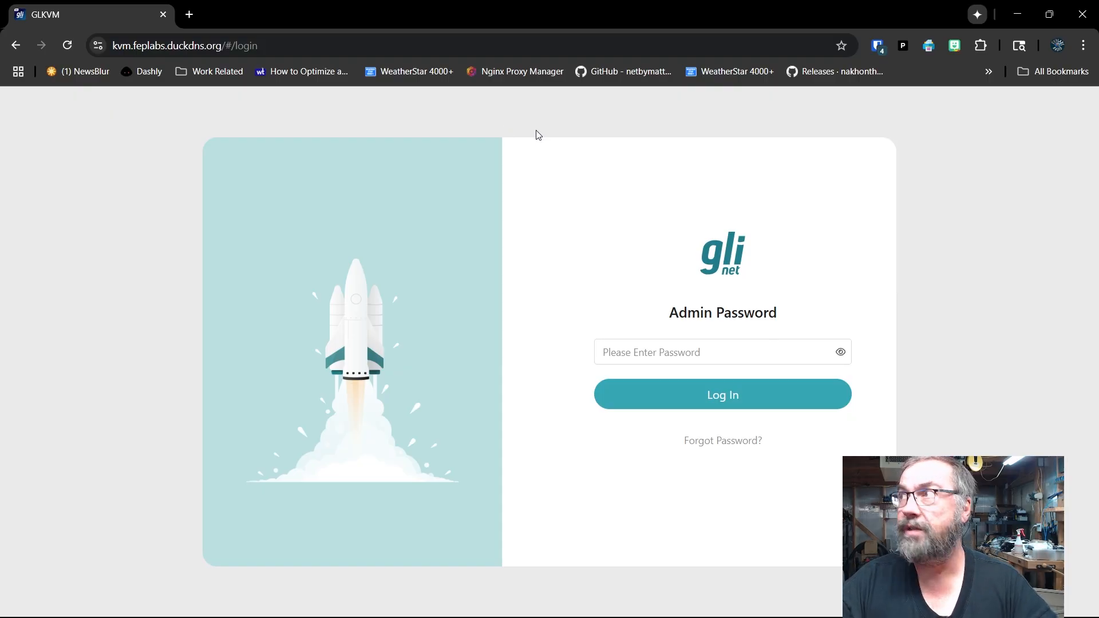
- Enter the admin password and log in to reach the remote computer's lock screen
click(701, 352)
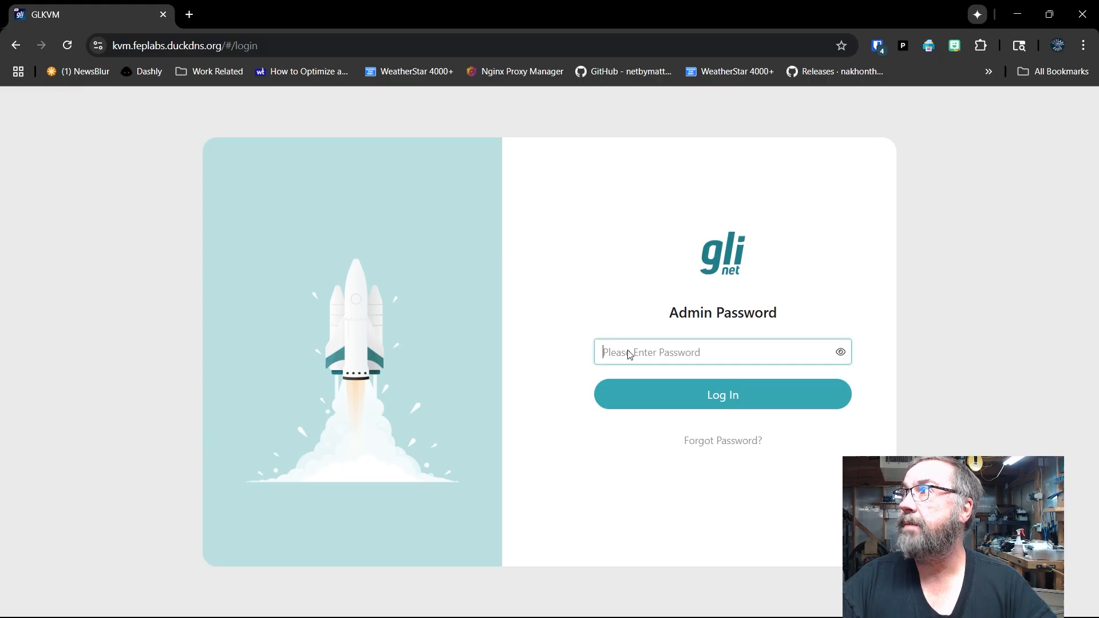
click(707, 351)
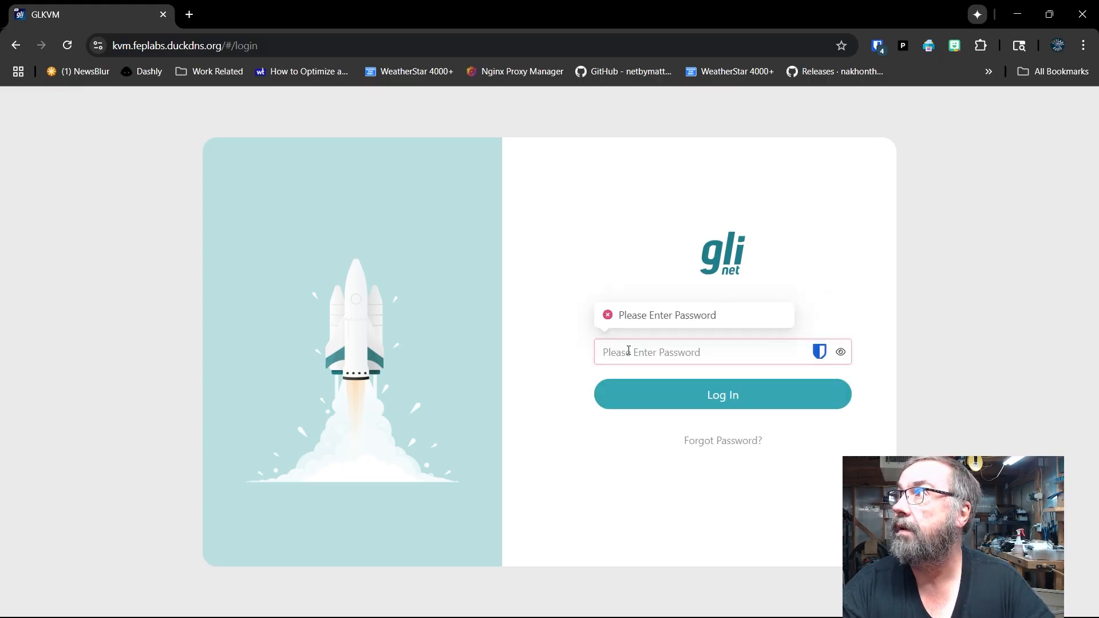
text(••)
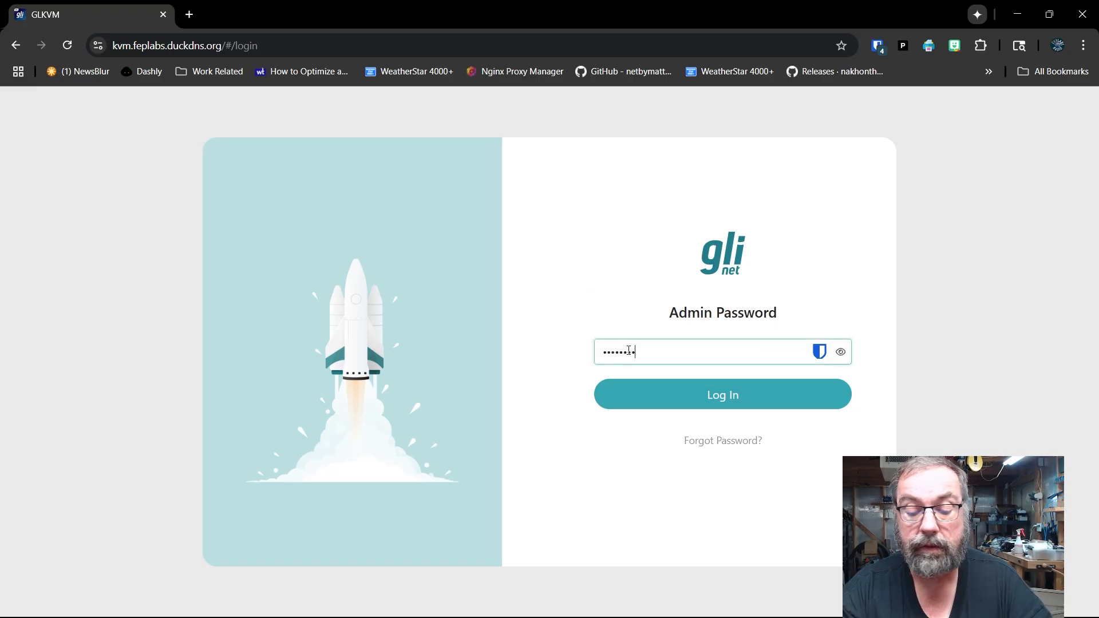
click(721, 394)
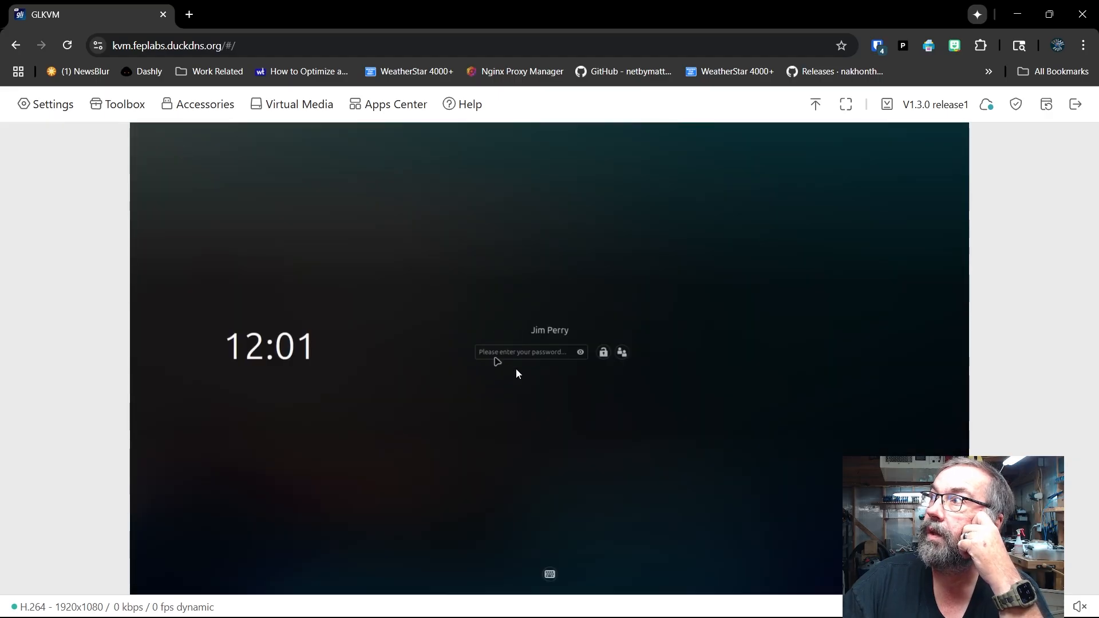
- Unlock the remote Linux Mint session, centre the terminal window, and bring up Settings
click(529, 352)
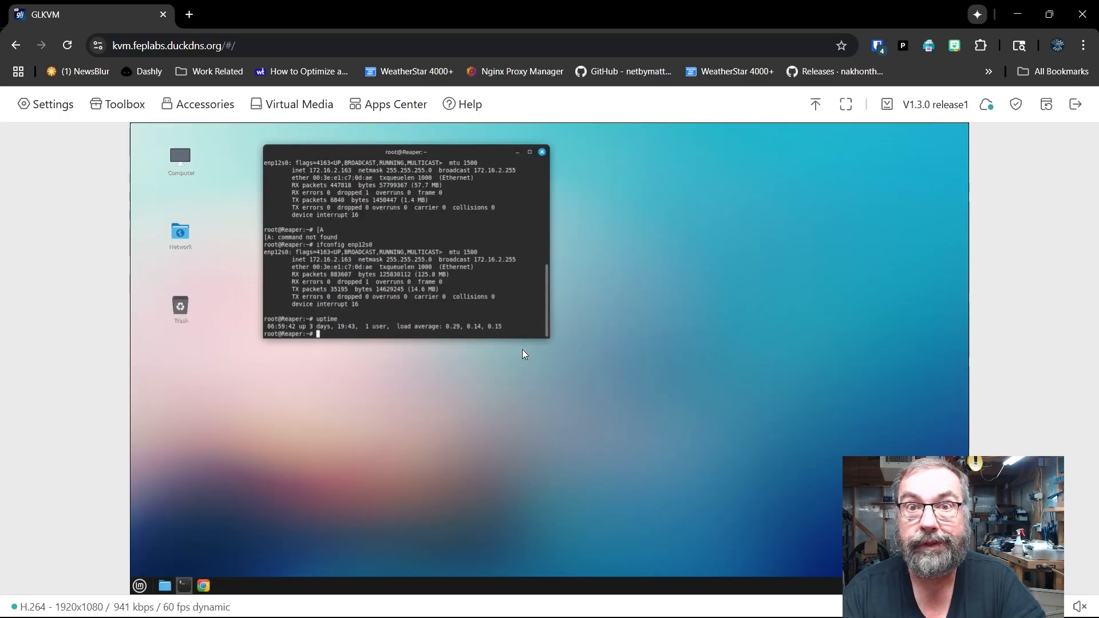
mouse_move(310, 375)
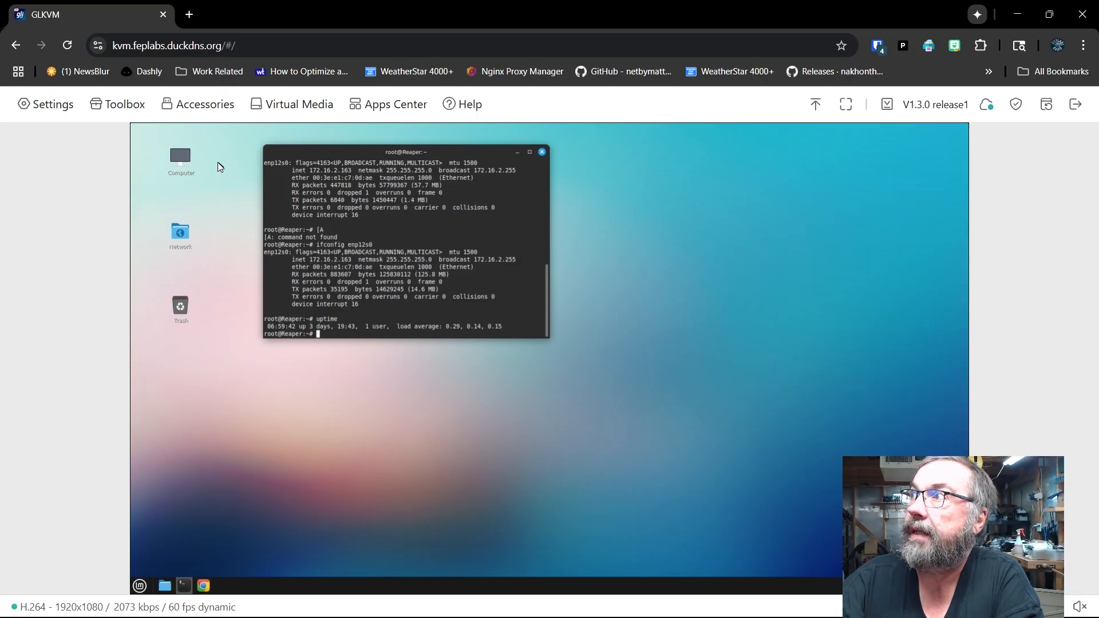
mouse_move(449, 152)
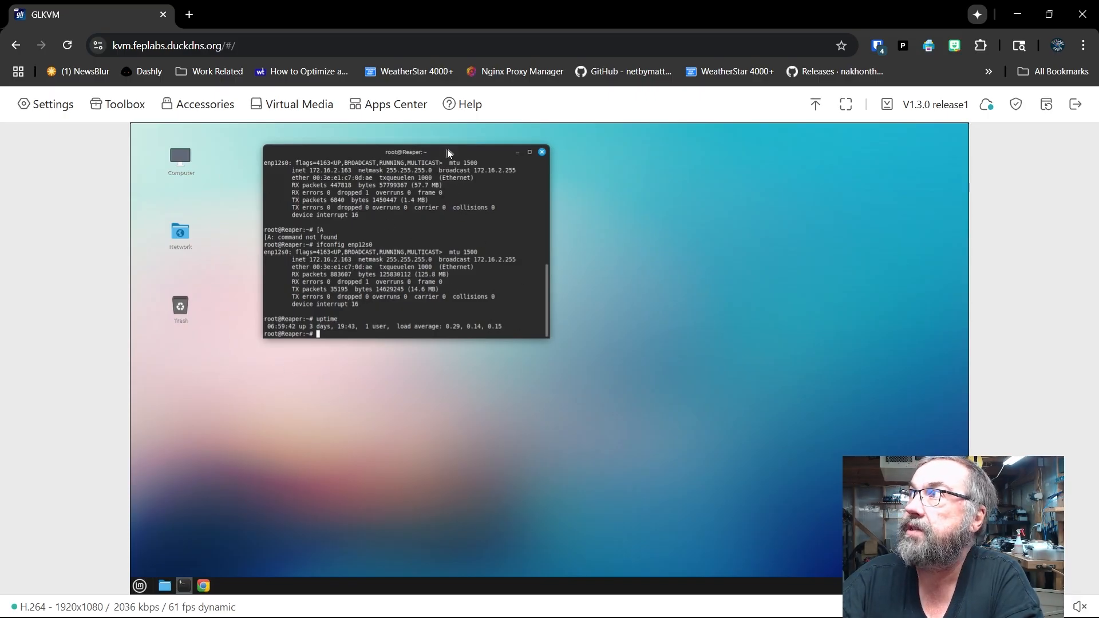
drag(415, 151, 509, 264)
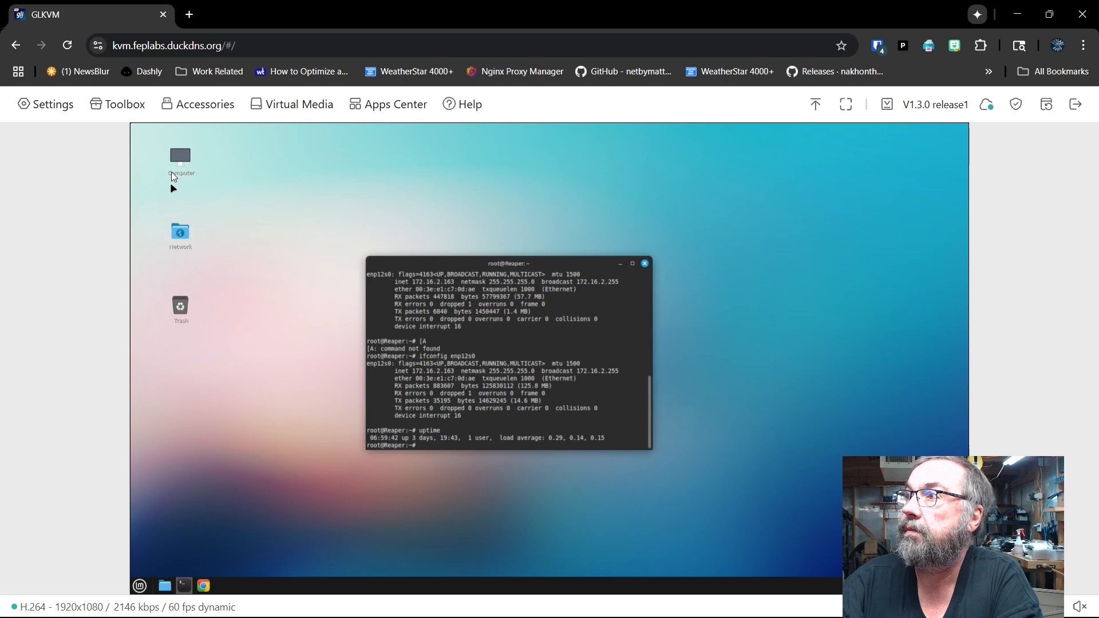
click(45, 104)
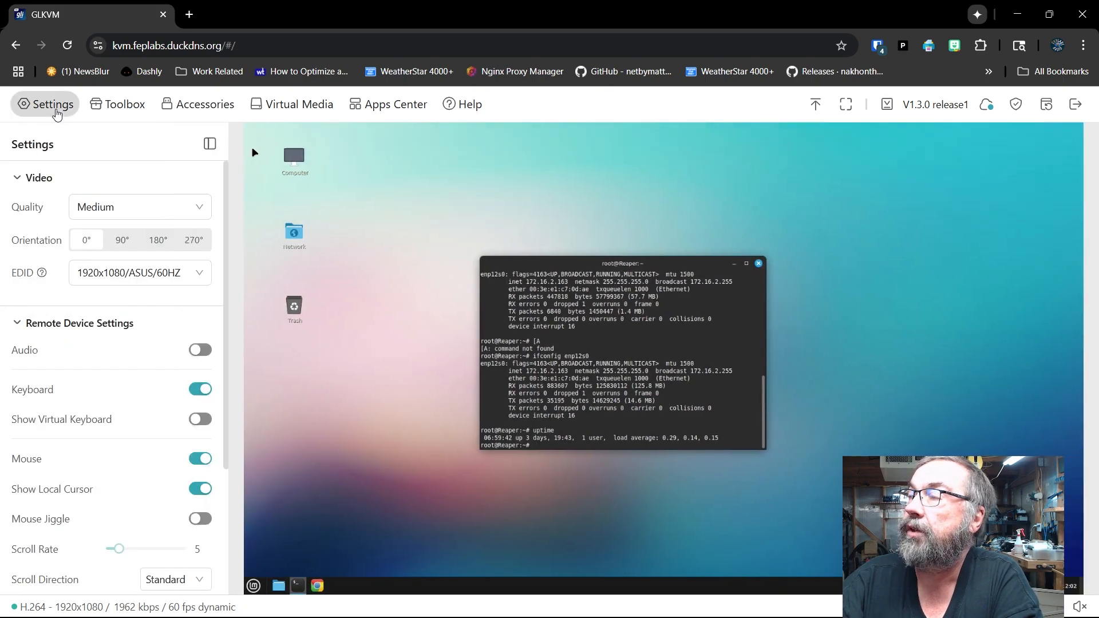
mouse_move(138, 207)
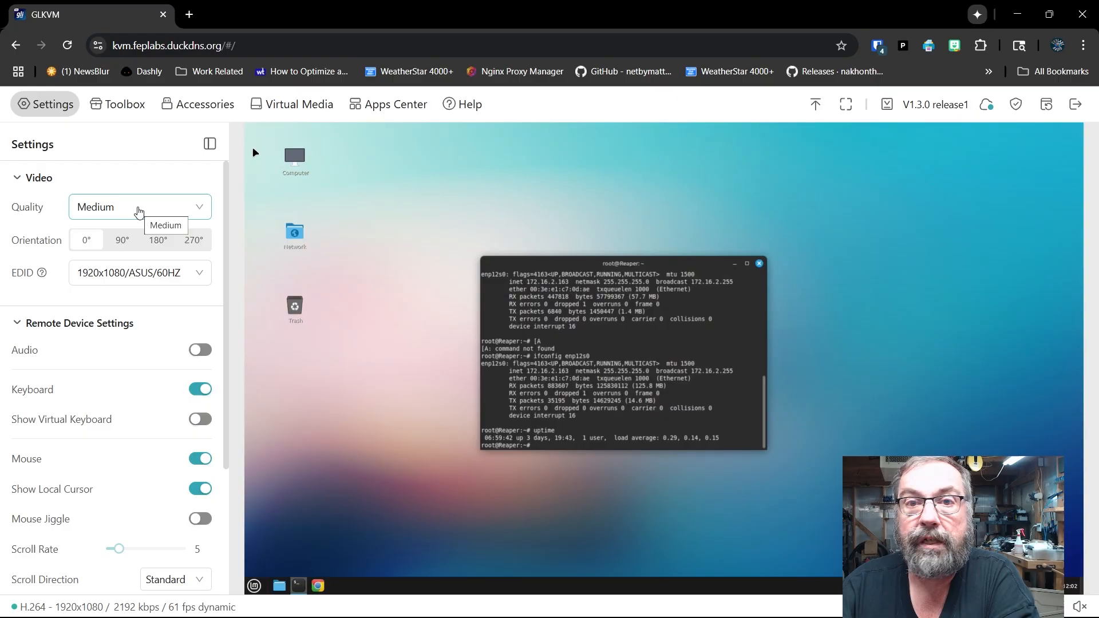
- Set video Quality to High and keep the EDID profile at 1920x1080/ASUS/60HZ
click(138, 207)
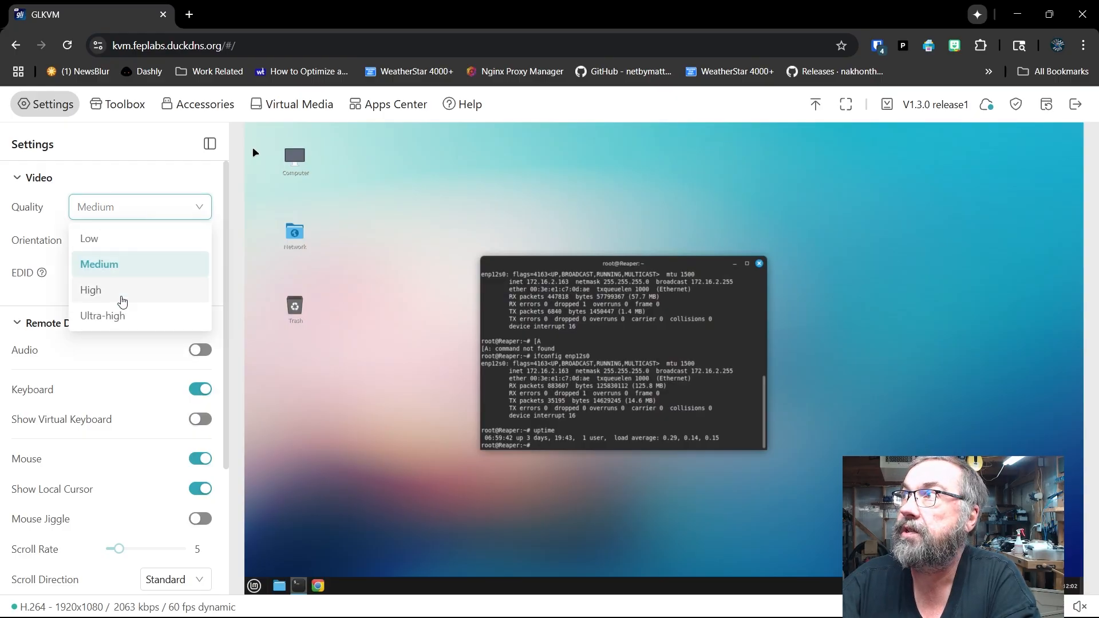
click(90, 290)
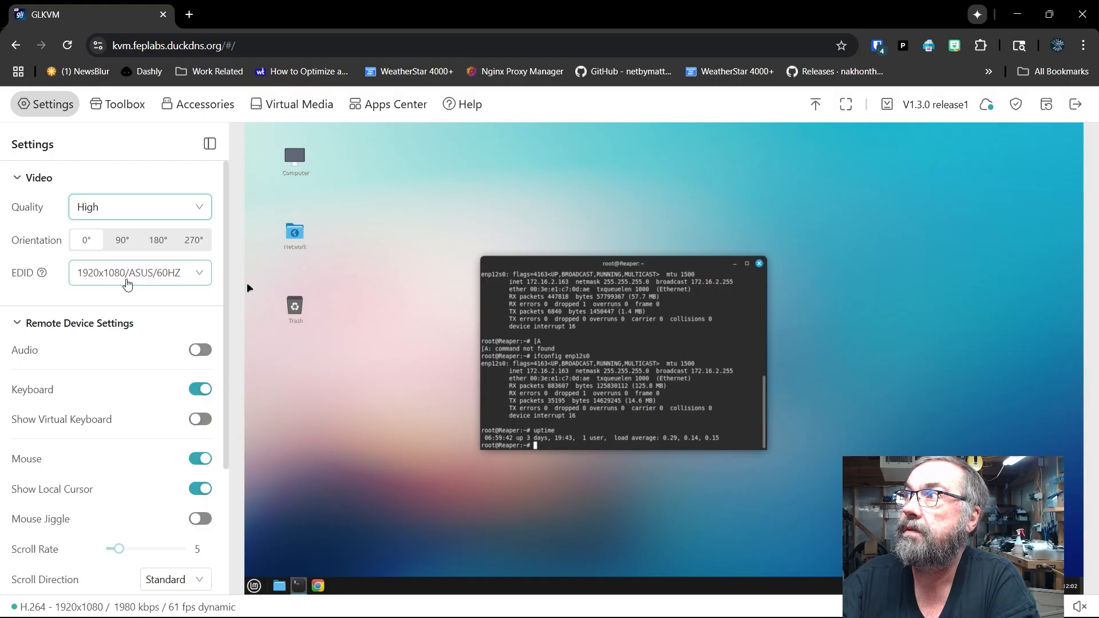
click(140, 273)
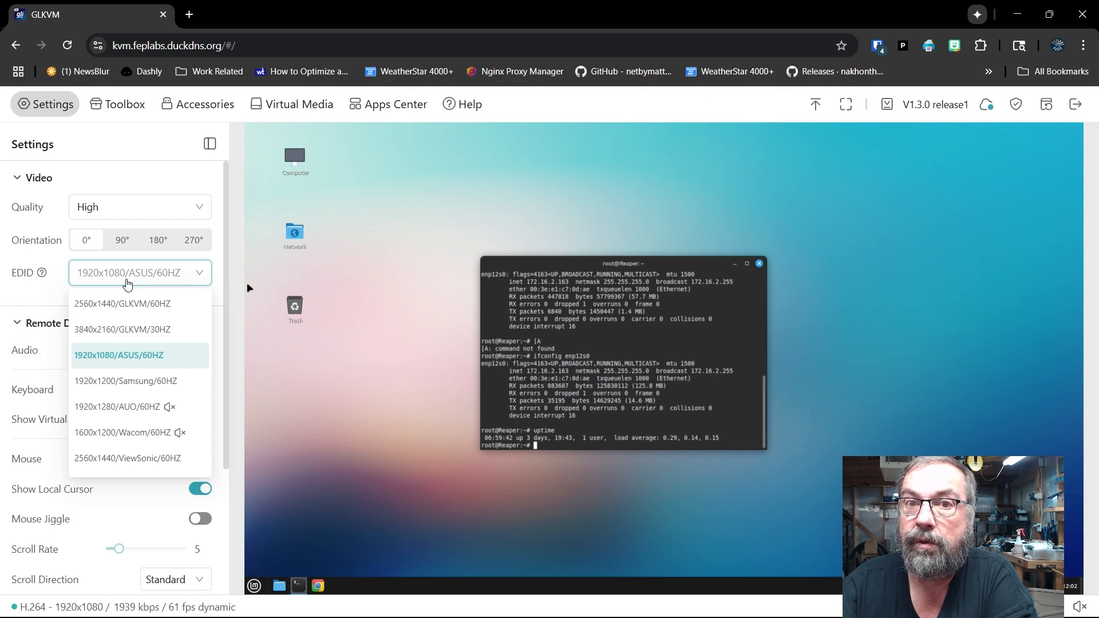
click(118, 354)
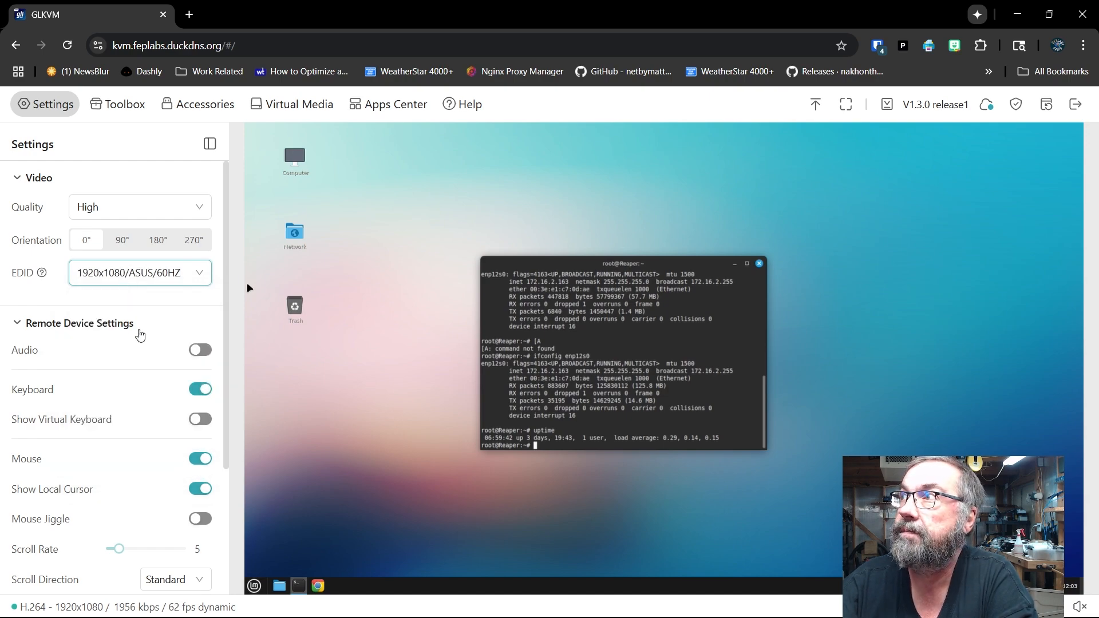
scroll(down, 3)
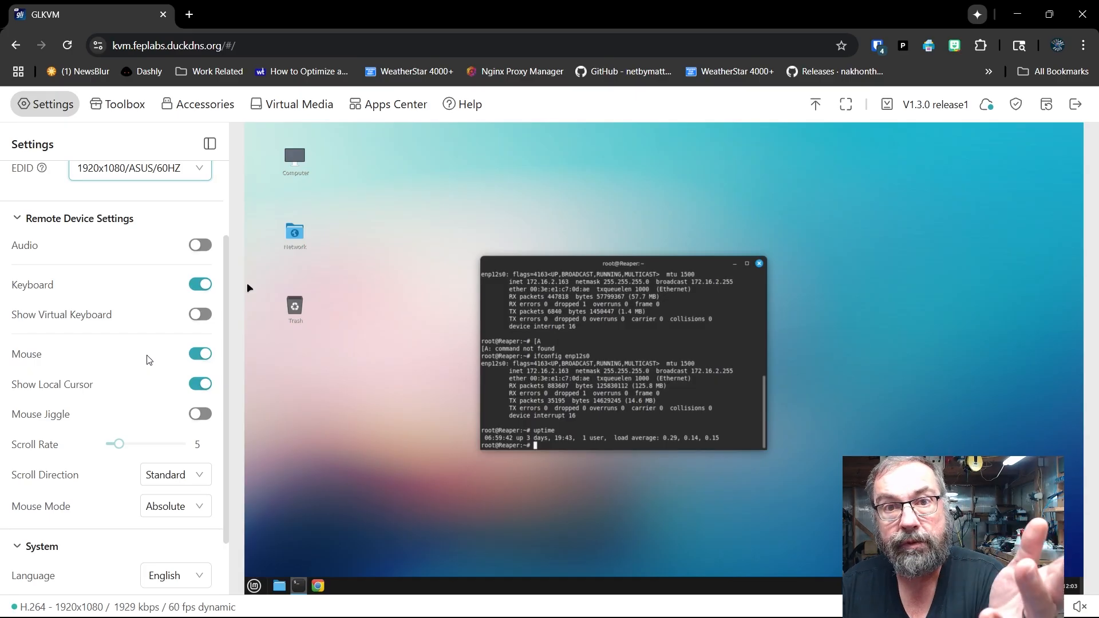
mouse_move(191, 339)
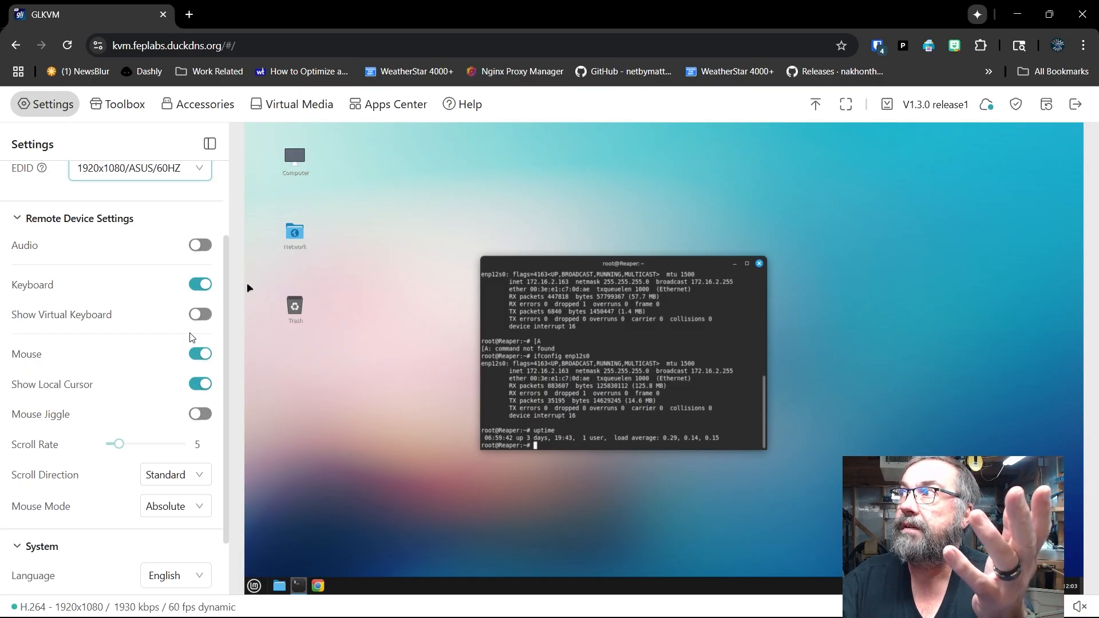
- Try toggling the virtual keyboard and the local cursor on and off again
click(199, 314)
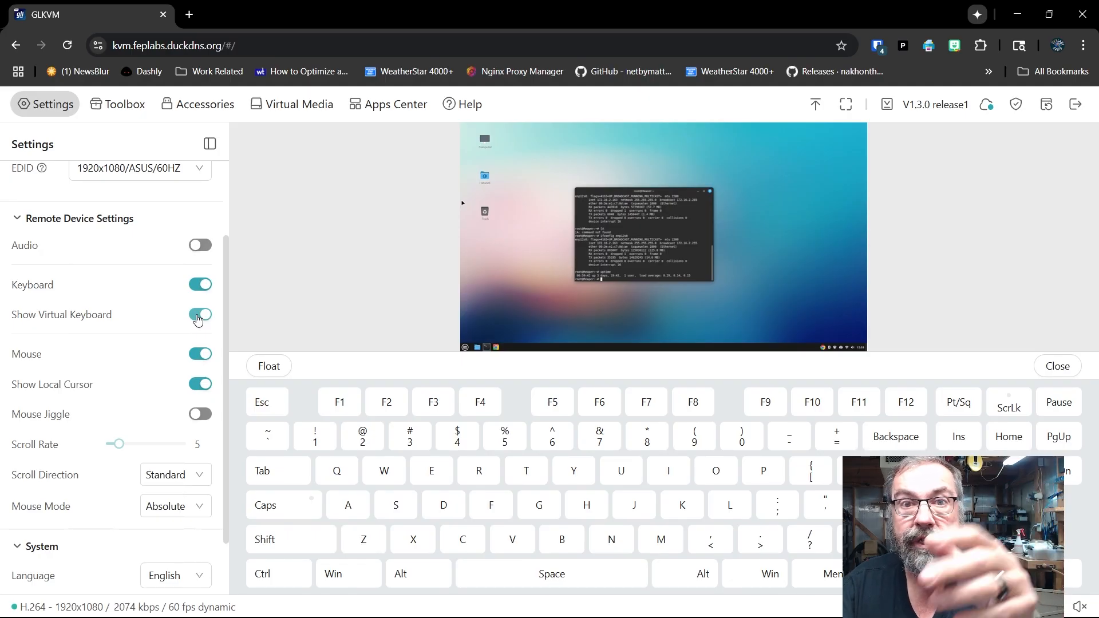
click(200, 313)
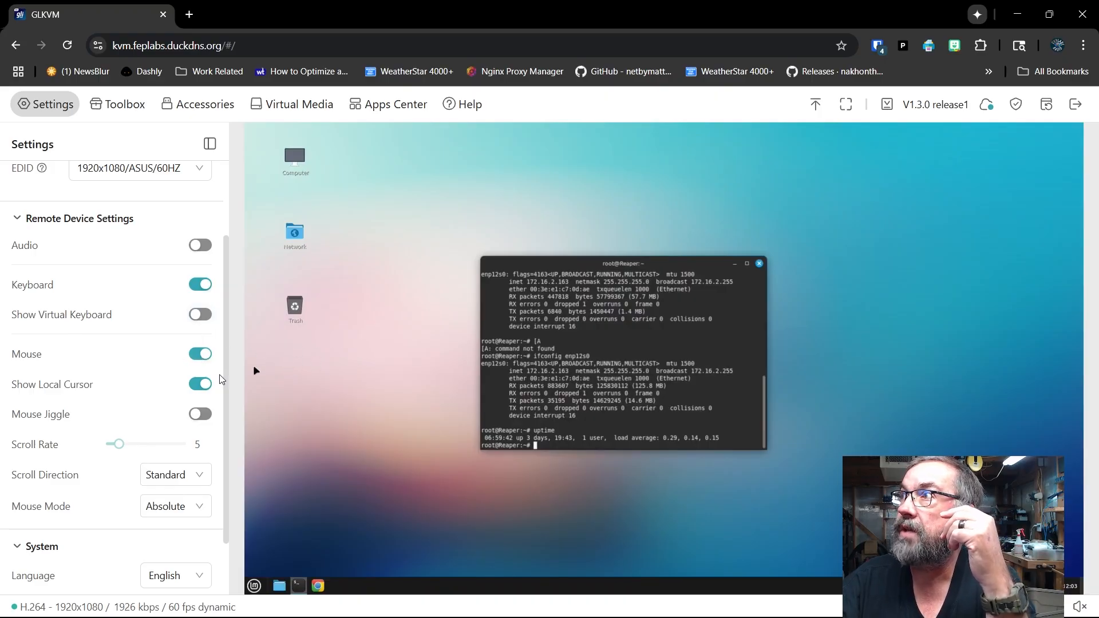
click(200, 384)
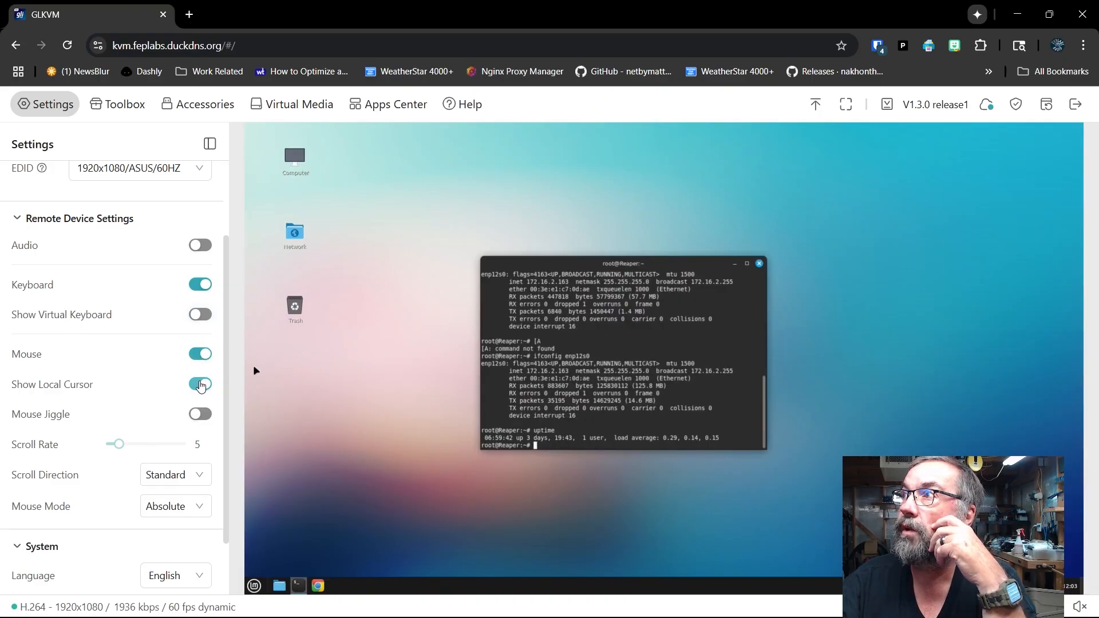
click(199, 385)
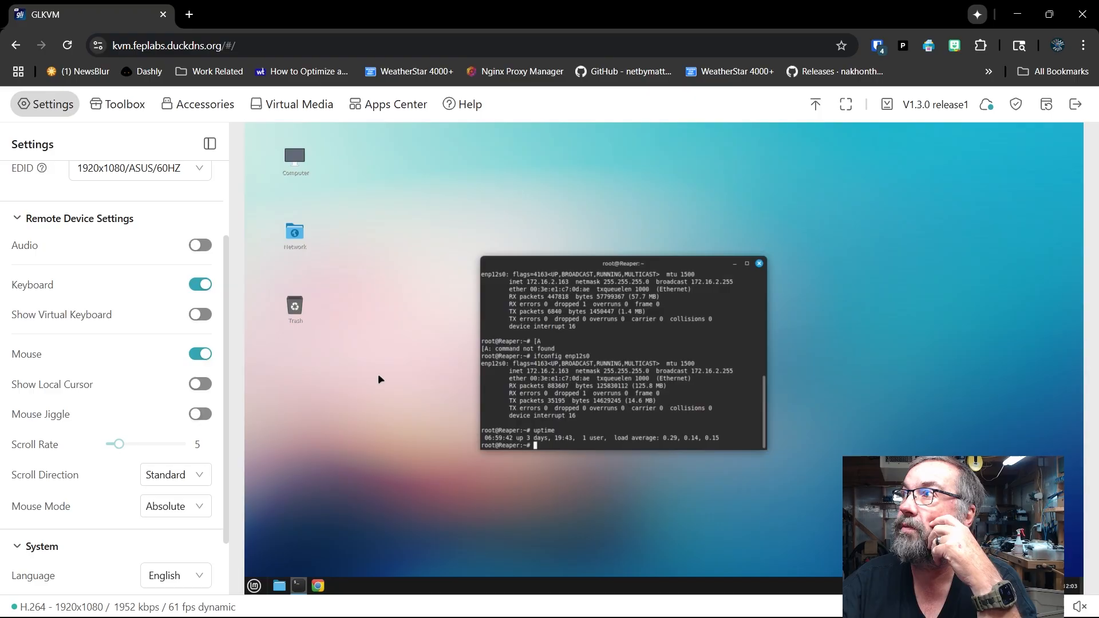
mouse_move(303, 359)
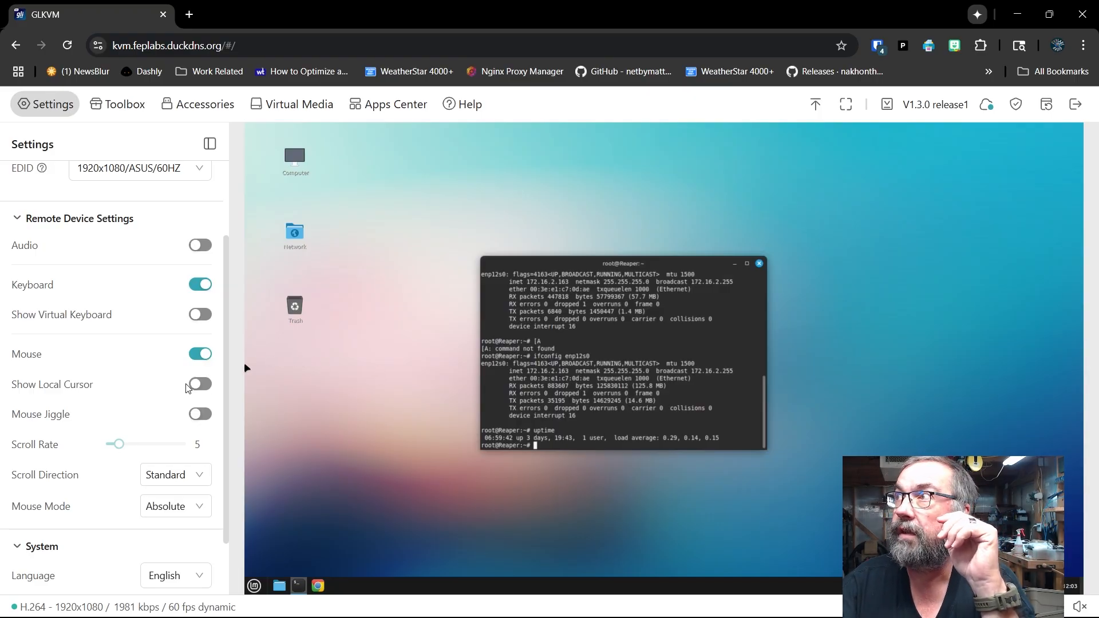
click(199, 385)
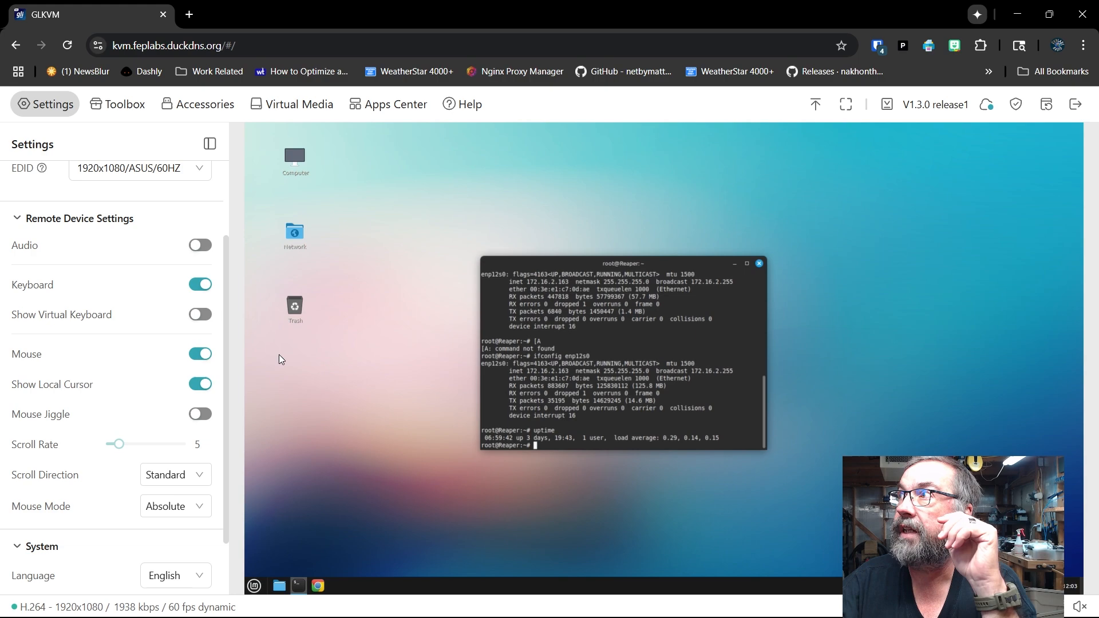
mouse_move(291, 358)
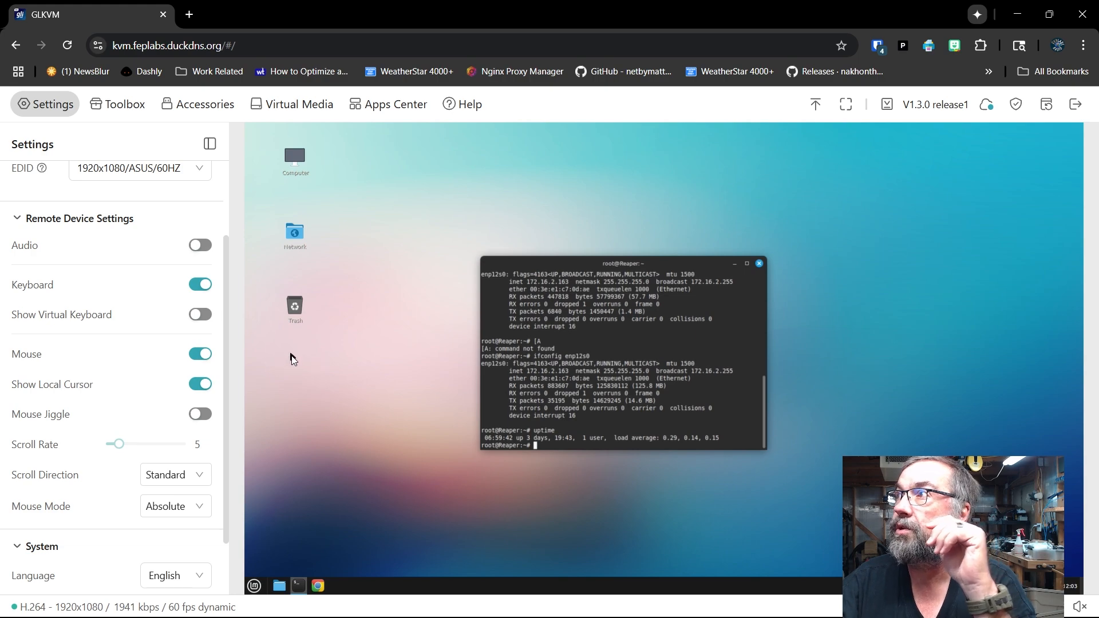
mouse_move(312, 354)
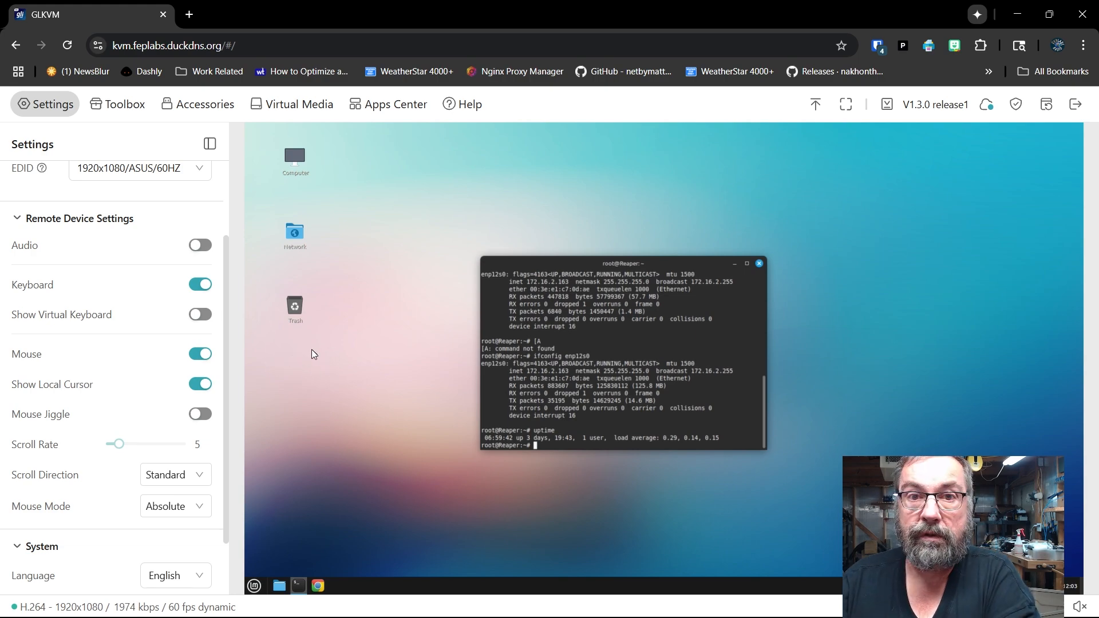
mouse_move(301, 311)
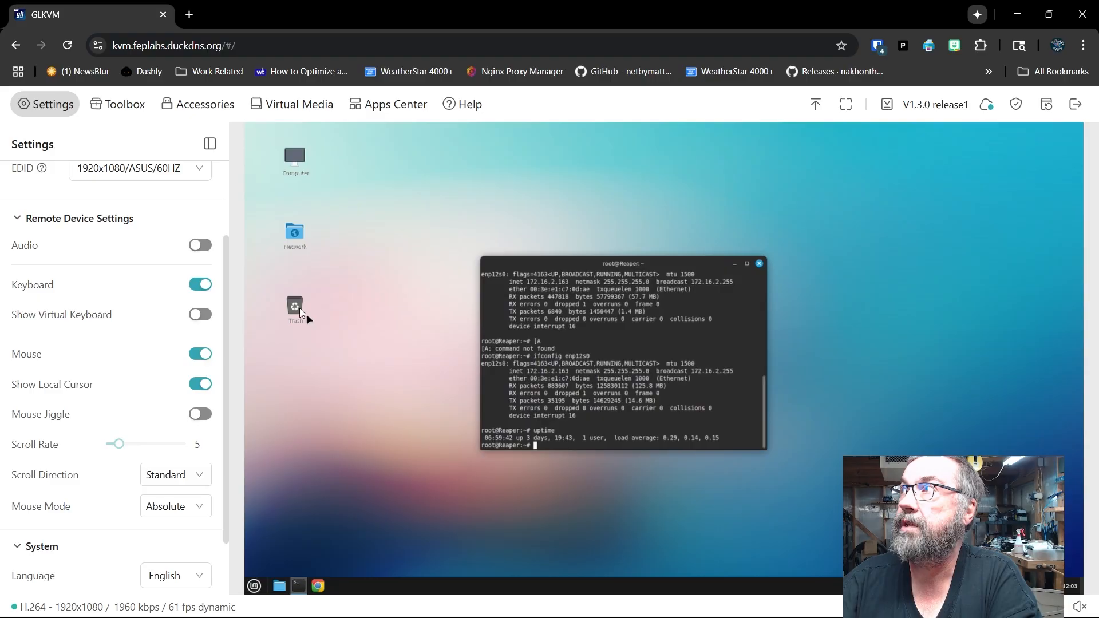
mouse_move(238, 410)
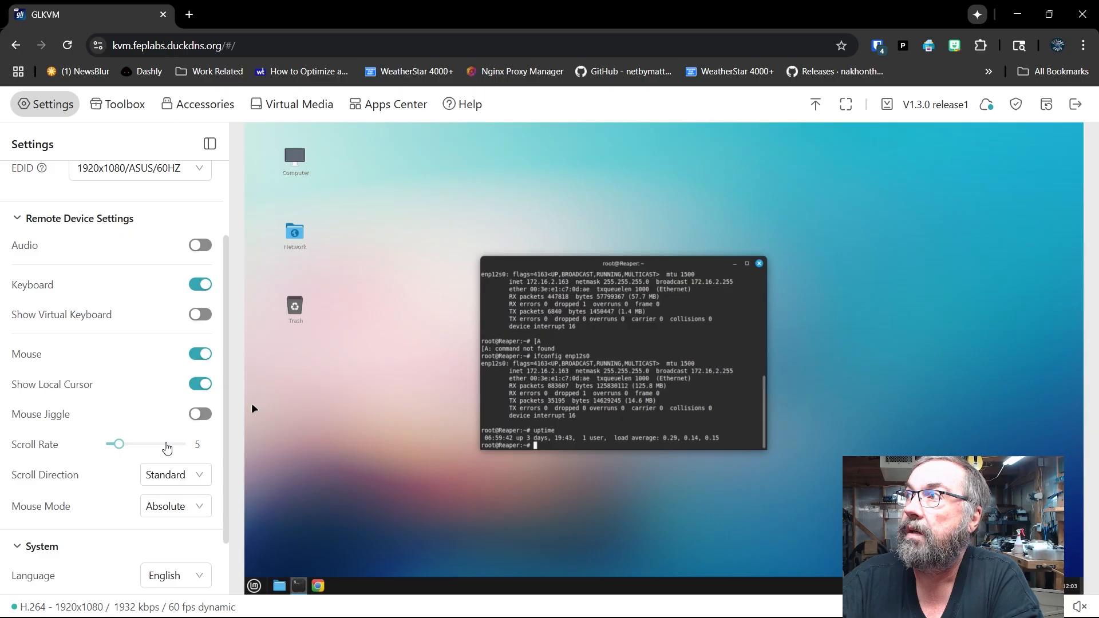
- Under System, set the Color Mode to Dark
scroll(down, 3)
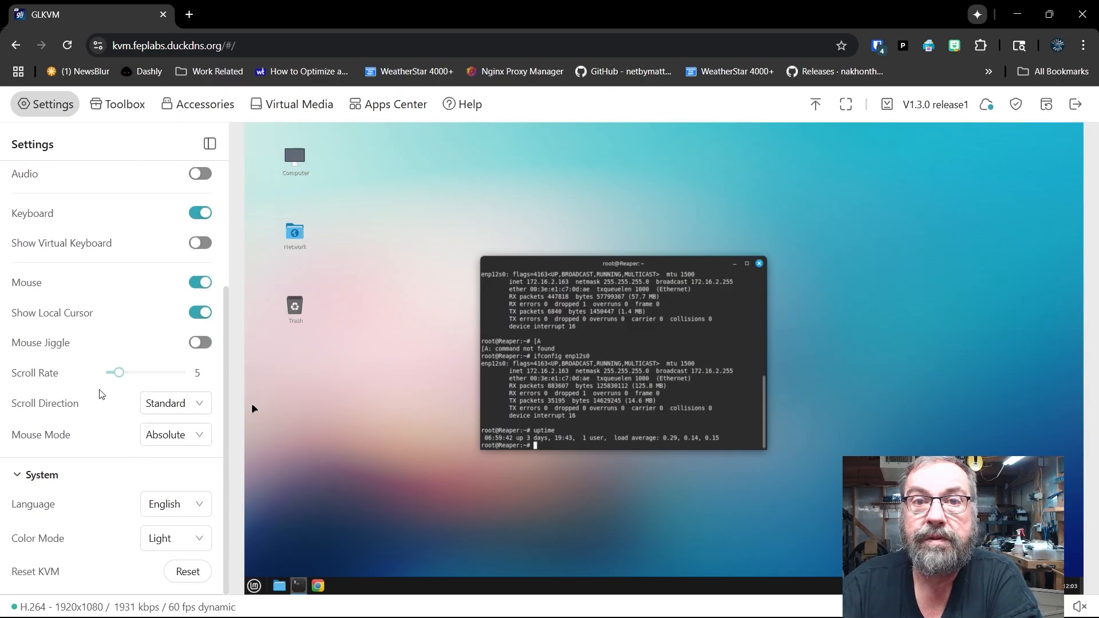
mouse_move(76, 517)
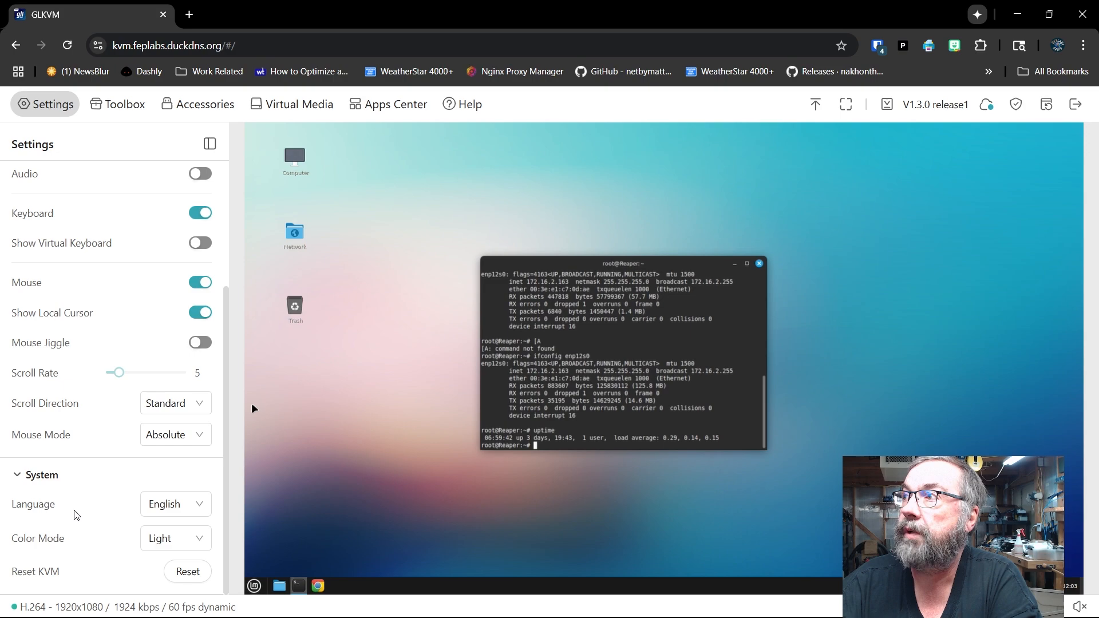
click(175, 538)
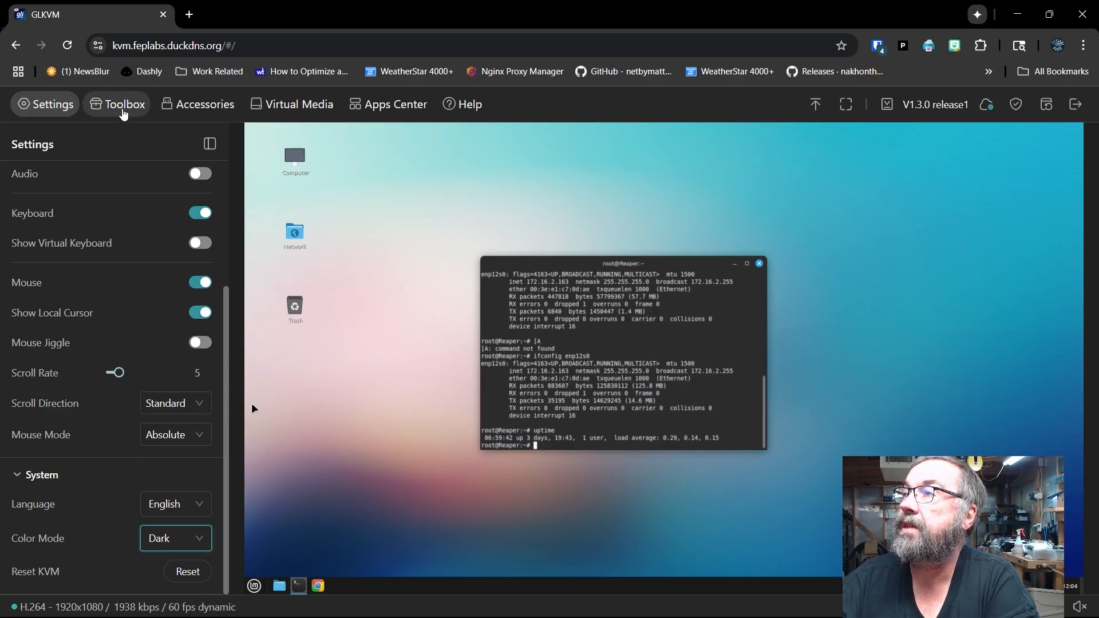
- Browse the Toolbox's clipboard, shortcut, Wake On Lan and terminal tools, then check Accessories
click(123, 104)
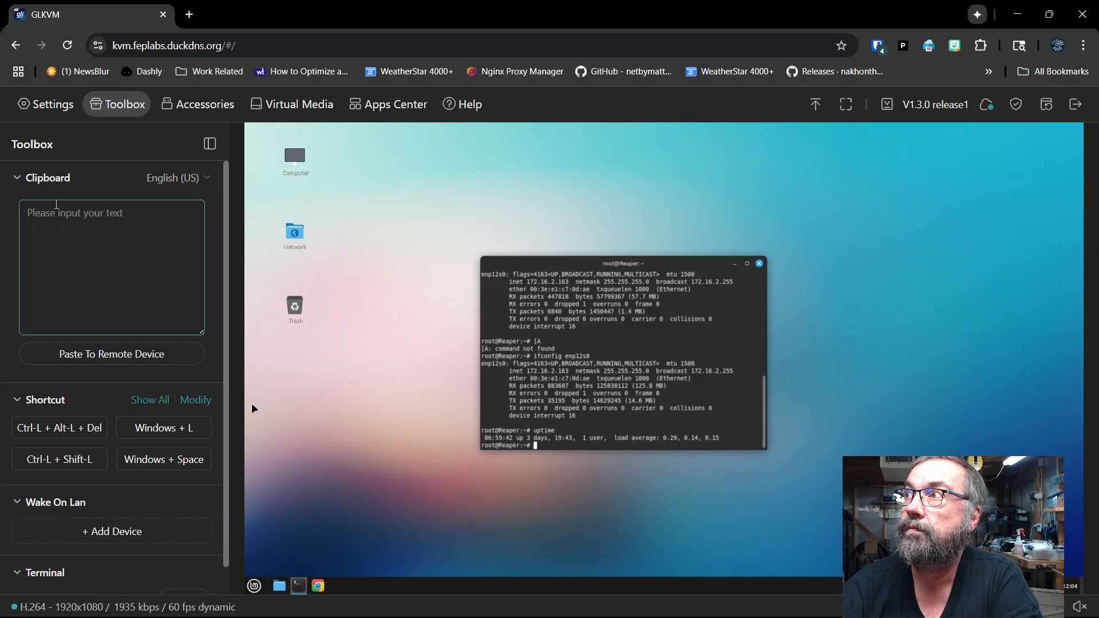
scroll(down, 3)
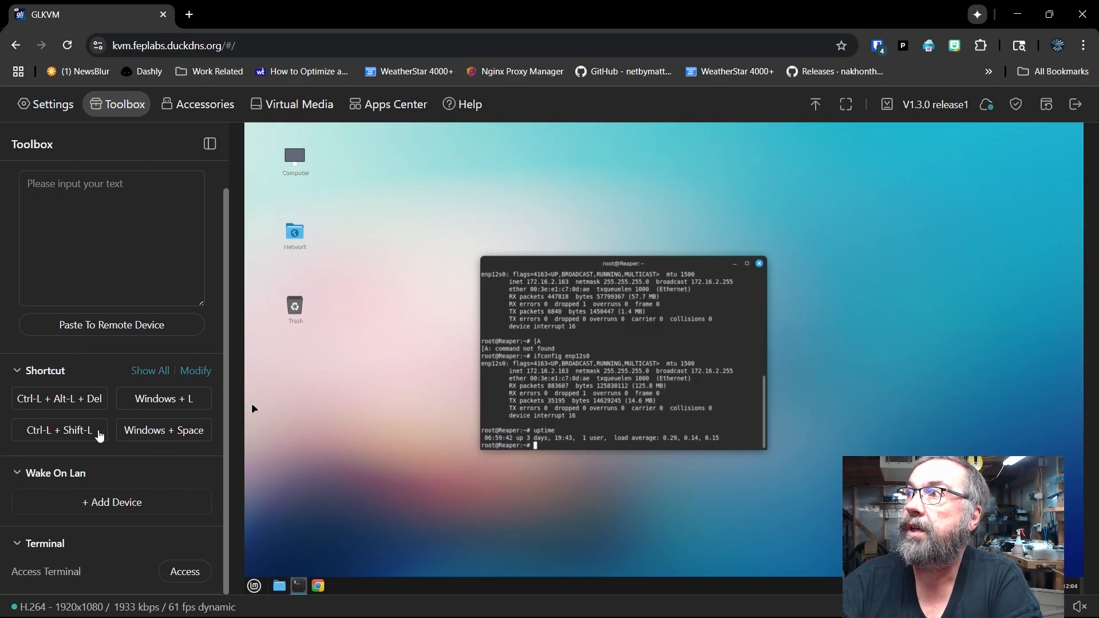
mouse_move(116, 570)
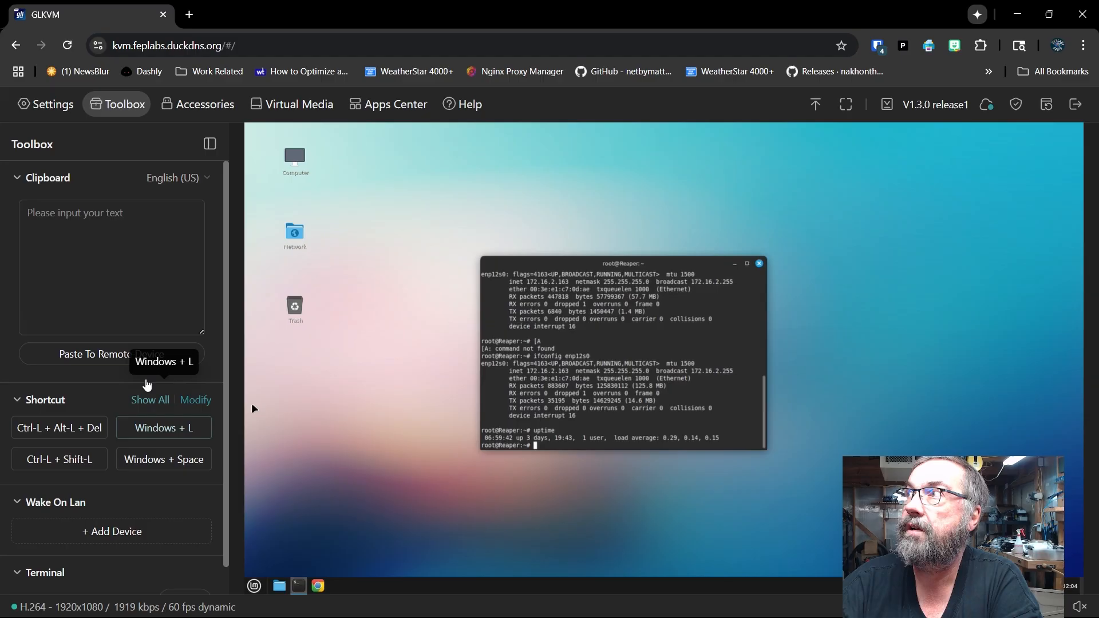
click(203, 105)
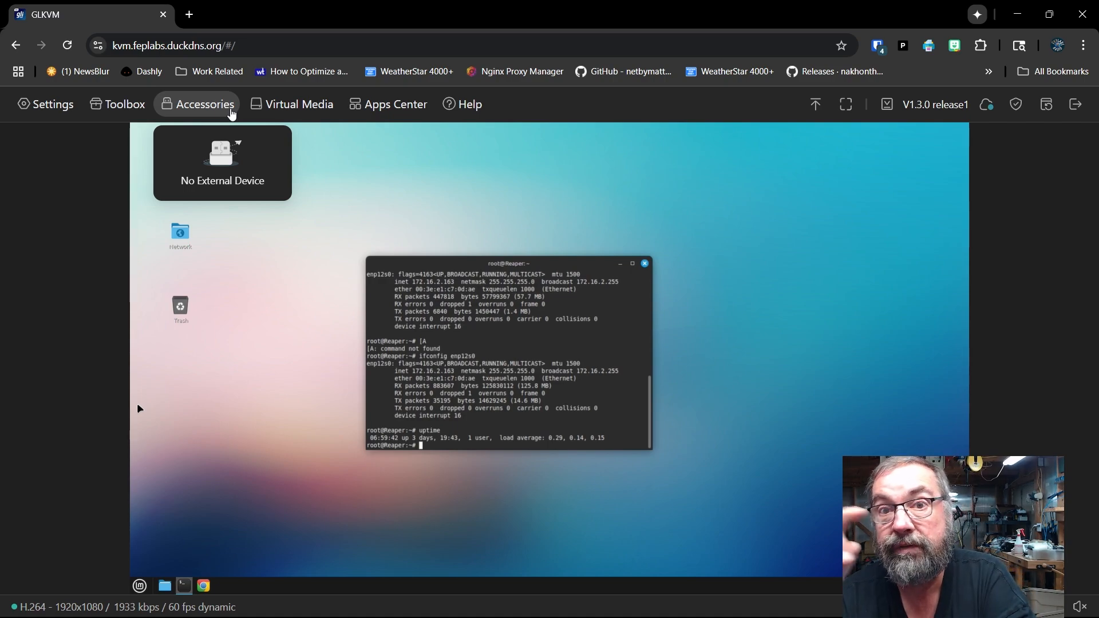
- View the 5.73 GB storage disk in Virtual Media, then close the panel
click(292, 104)
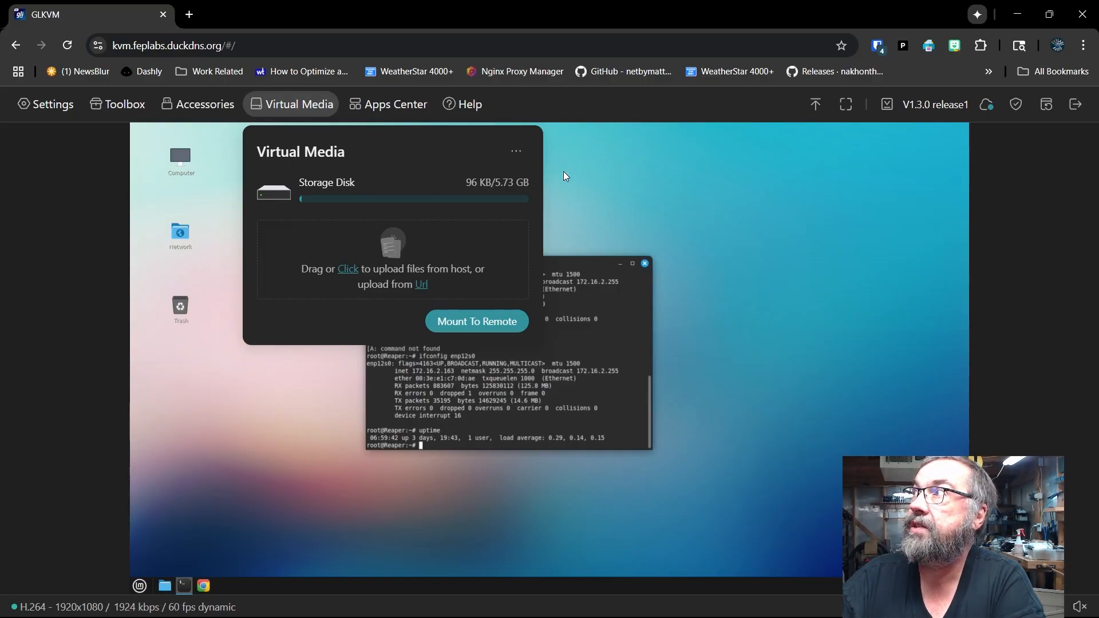
click(297, 104)
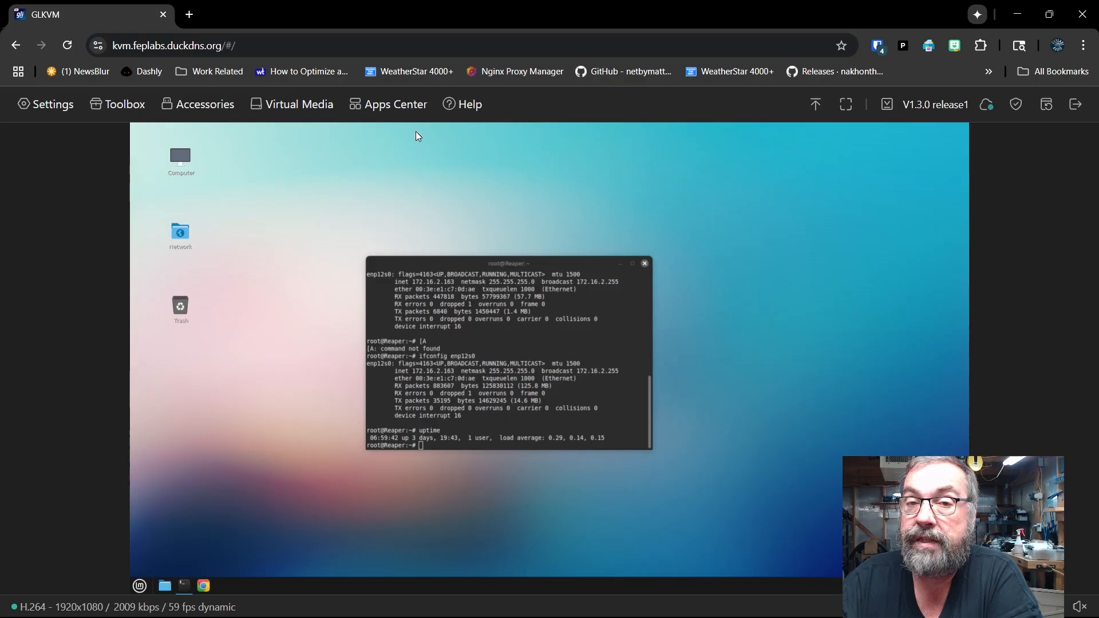
mouse_move(413, 132)
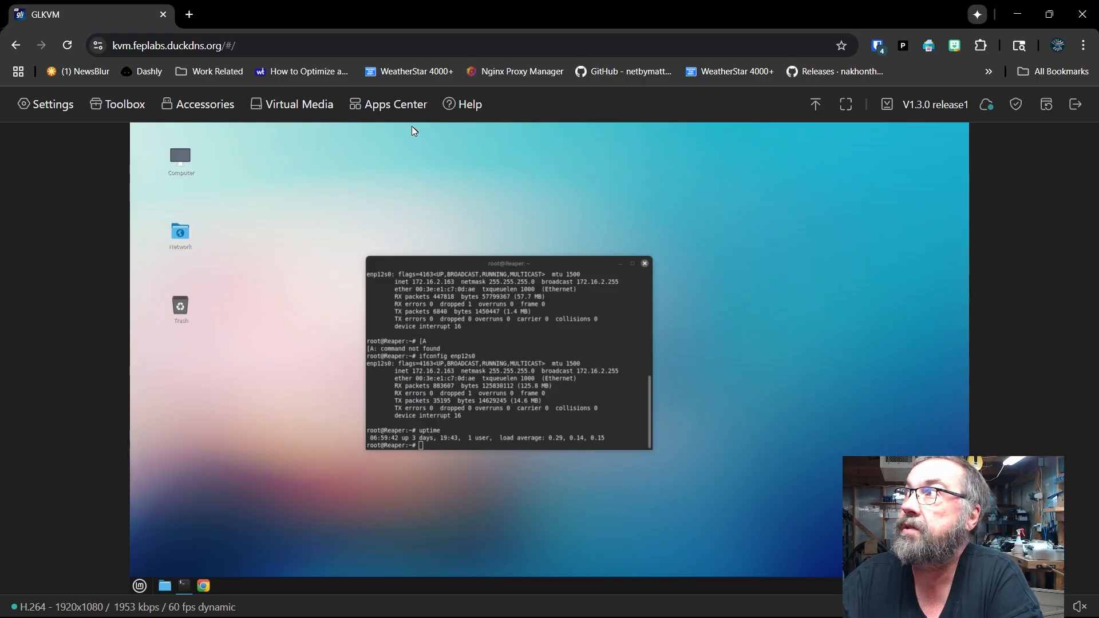
click(388, 104)
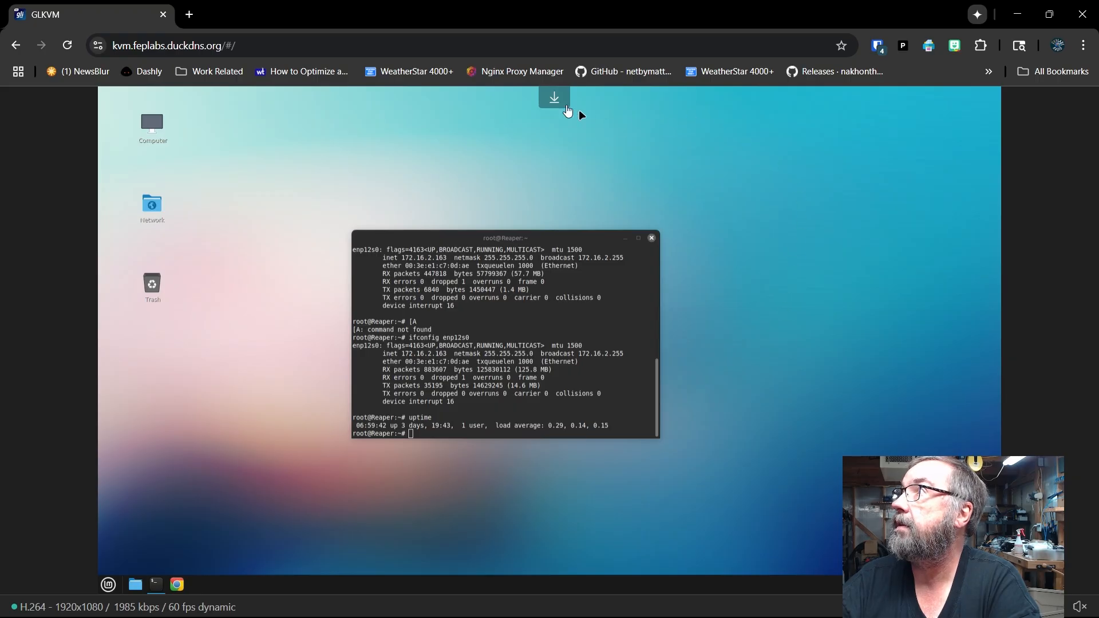
click(554, 97)
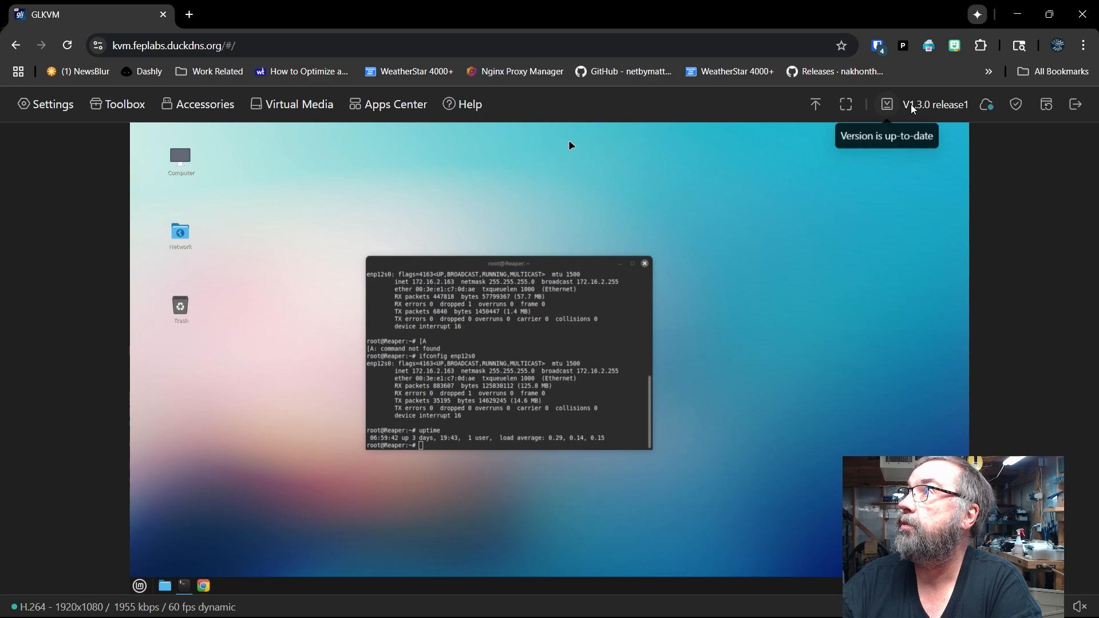
click(886, 104)
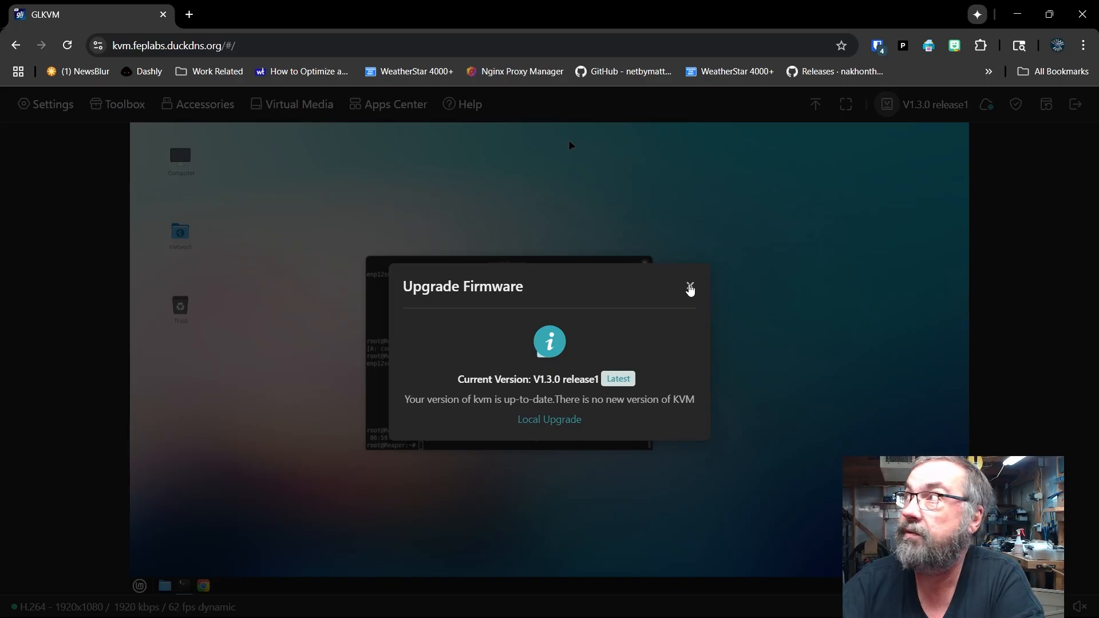
click(689, 286)
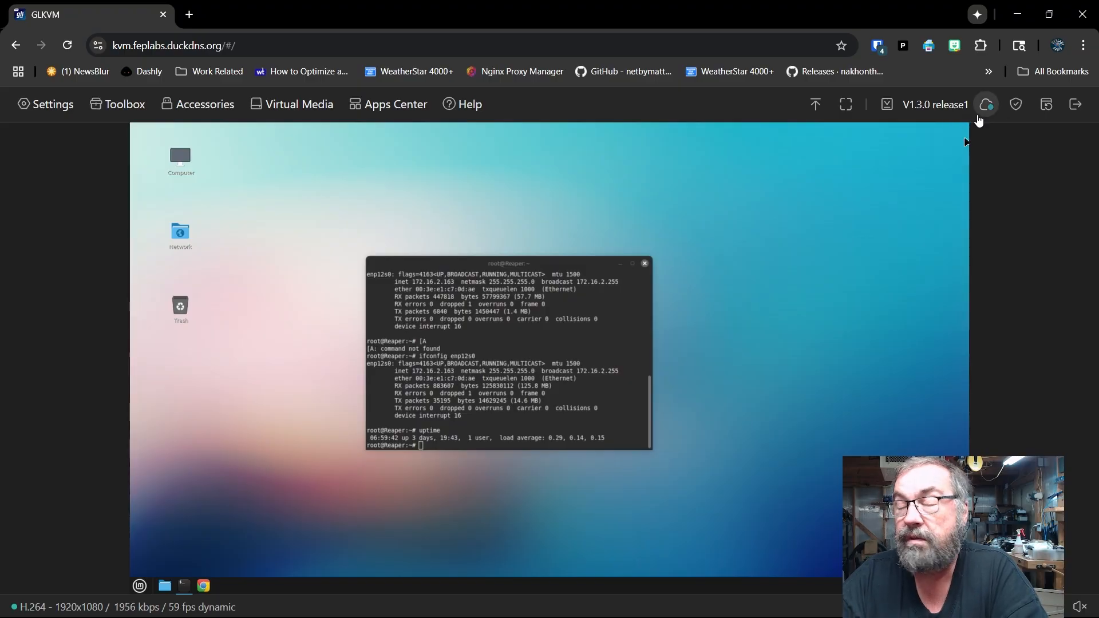
mouse_move(1045, 104)
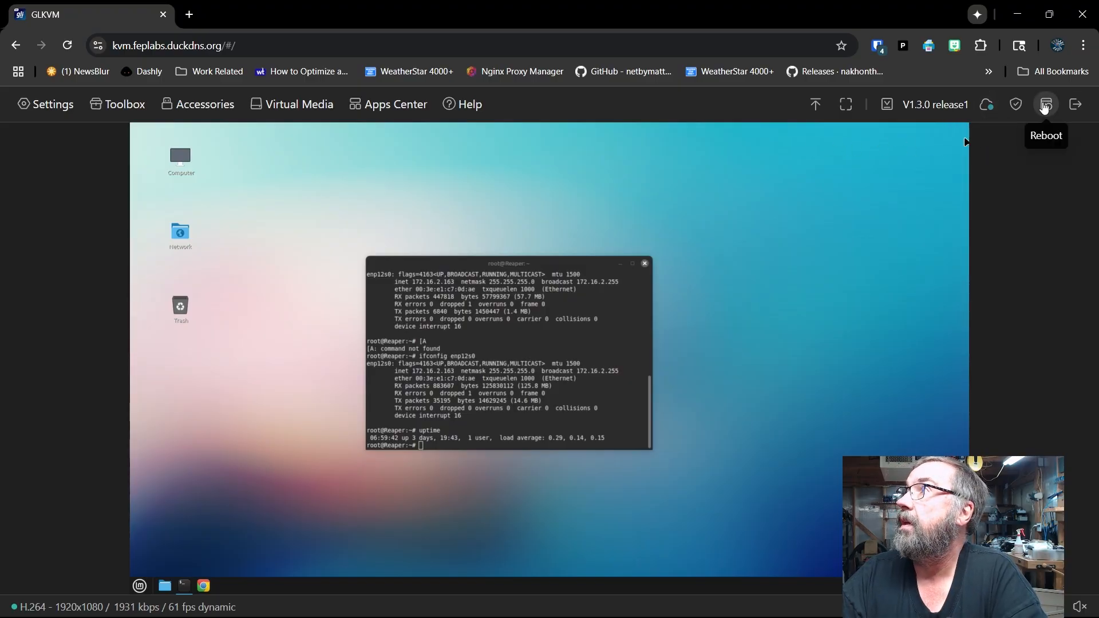
mouse_move(1079, 105)
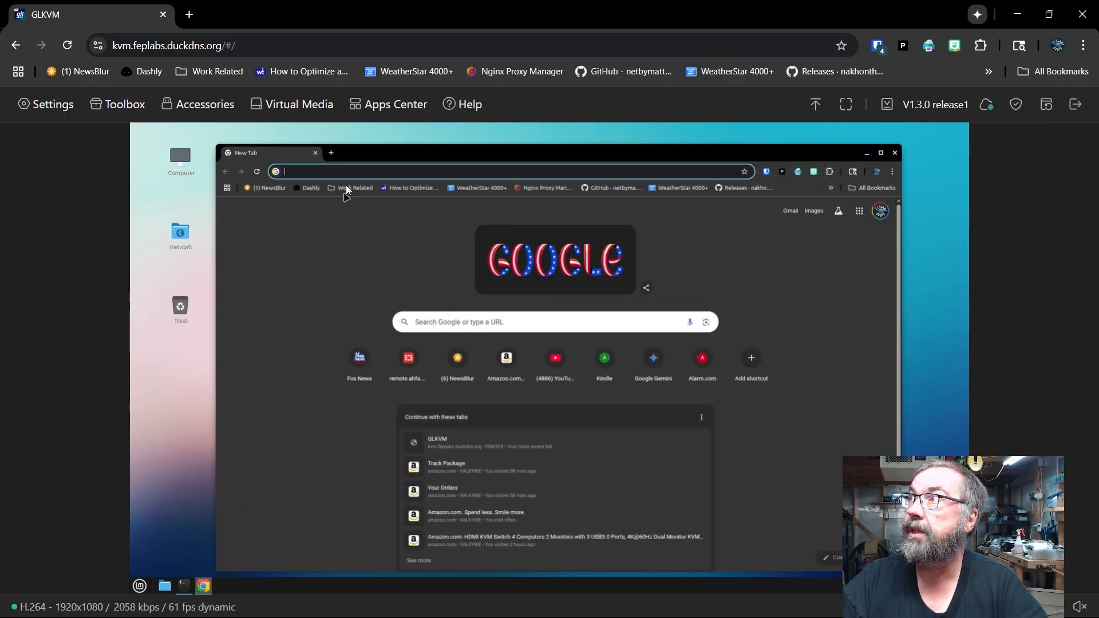
- Load youtube.com in the remote Chrome, then close the browser window
click(505, 171)
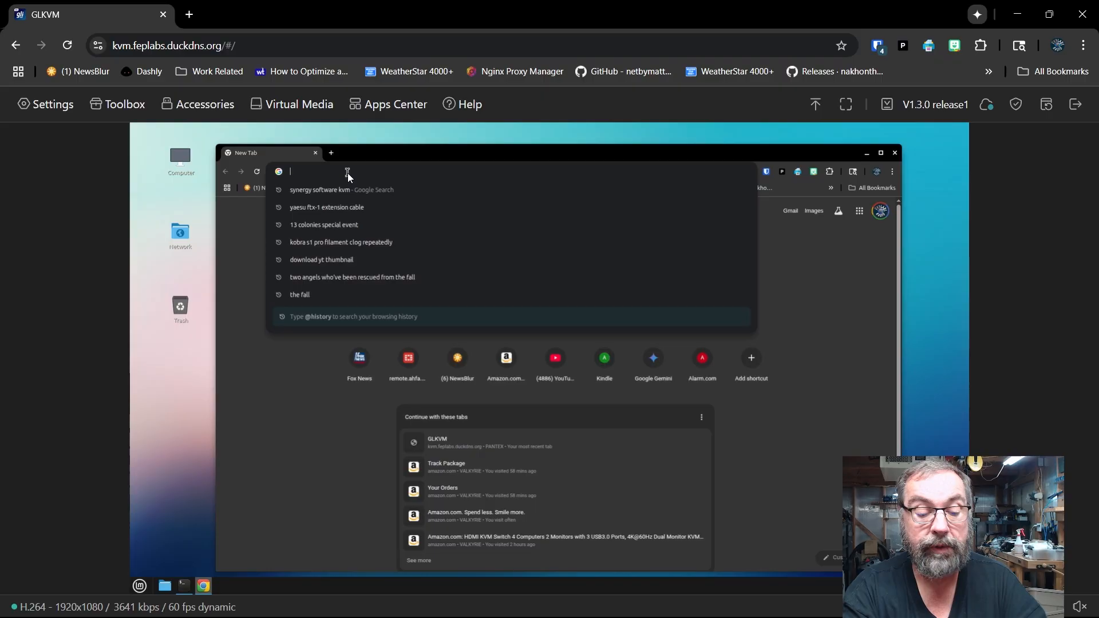
text(youtube.com)
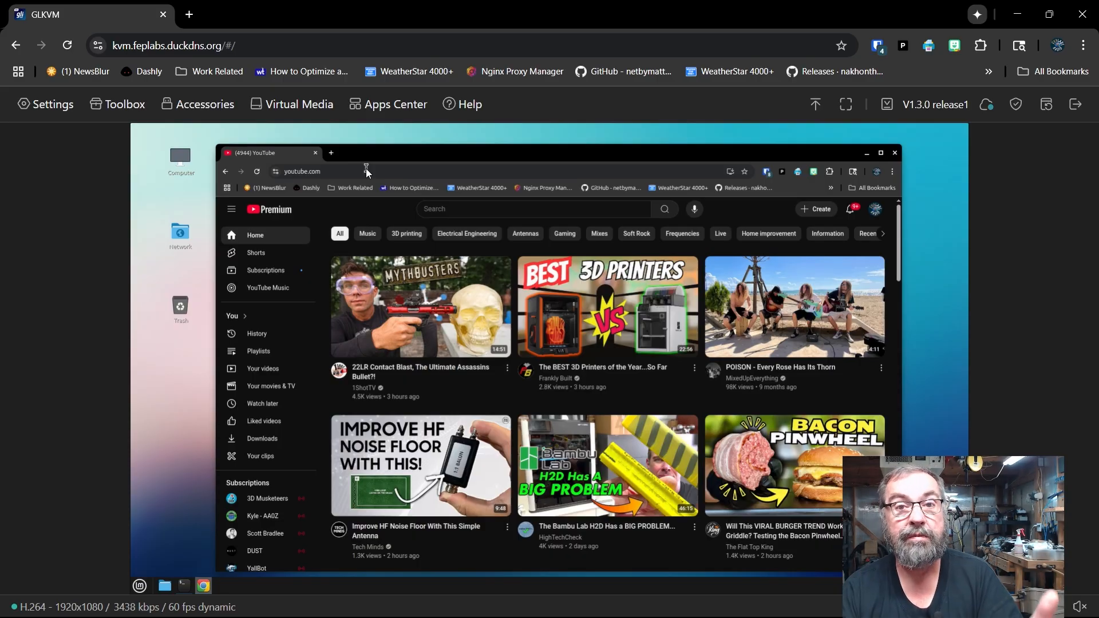
mouse_move(375, 181)
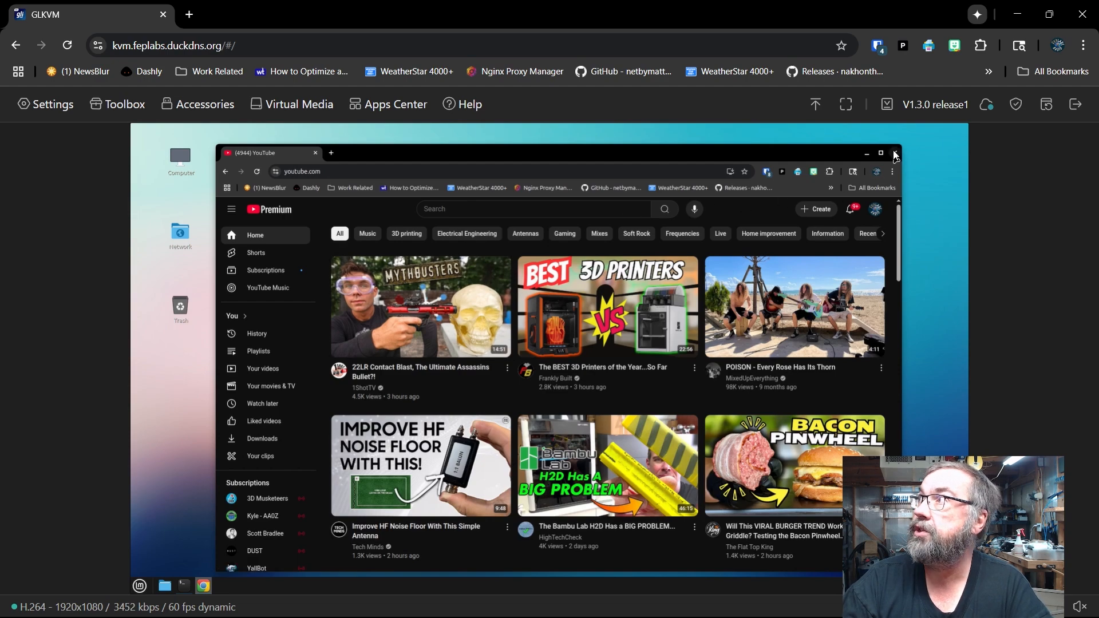
click(893, 152)
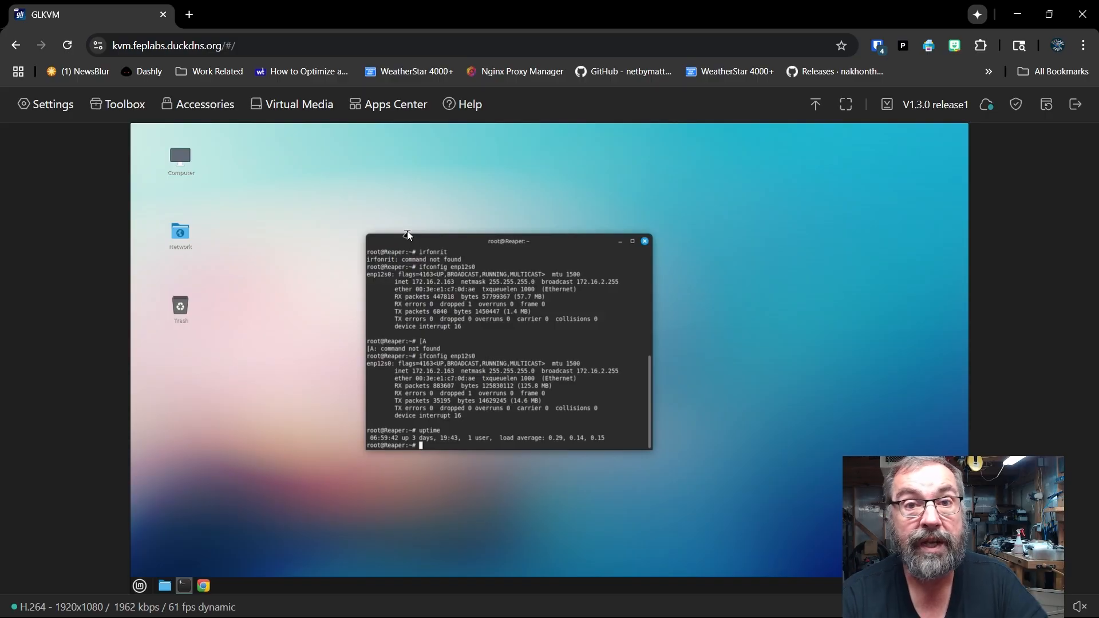
mouse_move(929, 167)
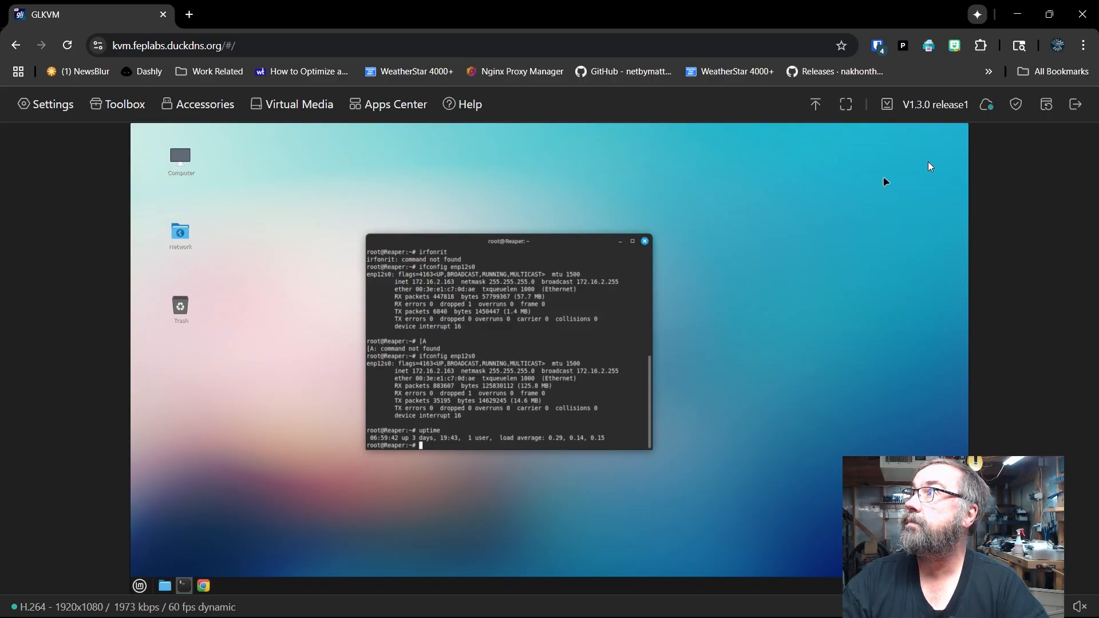
mouse_move(341, 165)
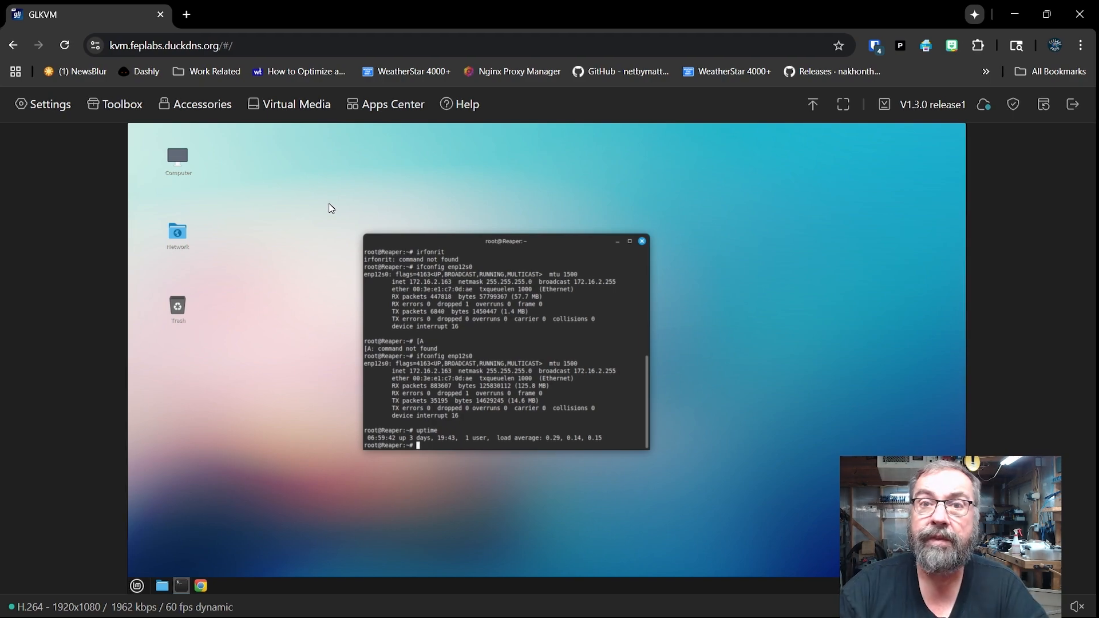
mouse_move(407, 184)
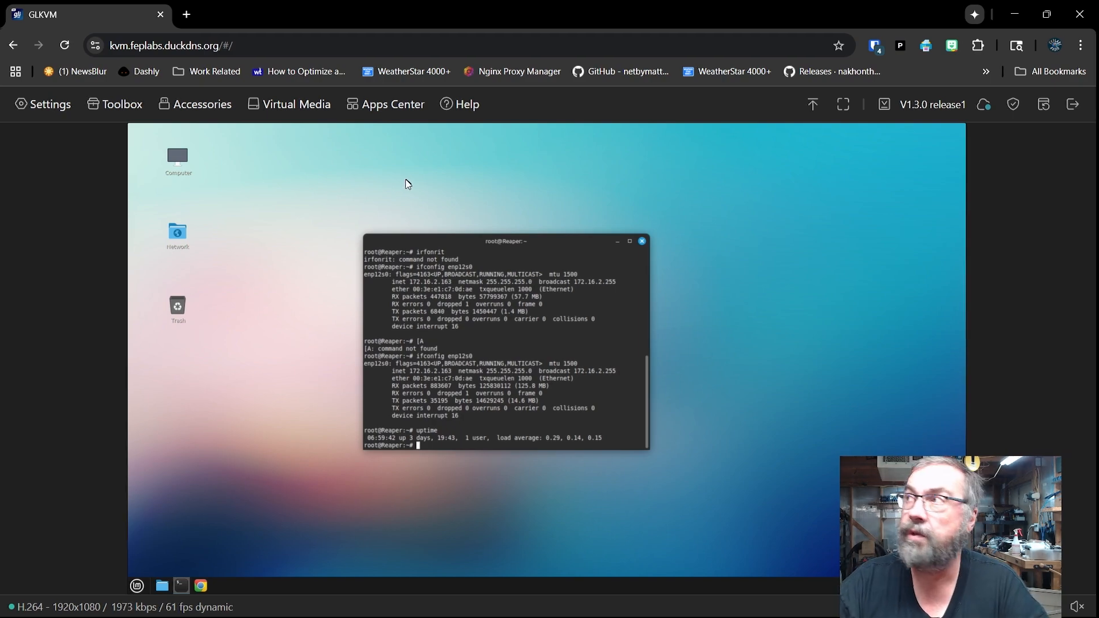